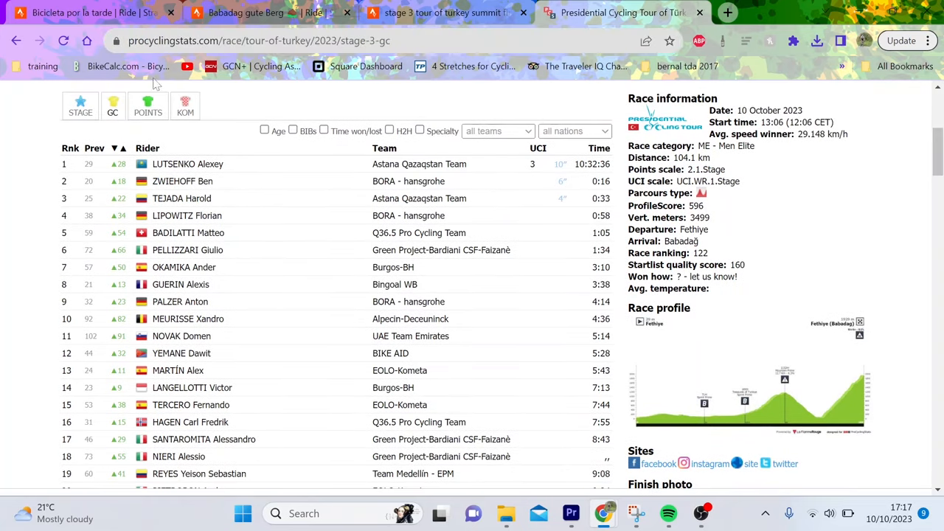
Show stage 3 results, then browse the stage profiles, route map and Babadağ climb
click(81, 107)
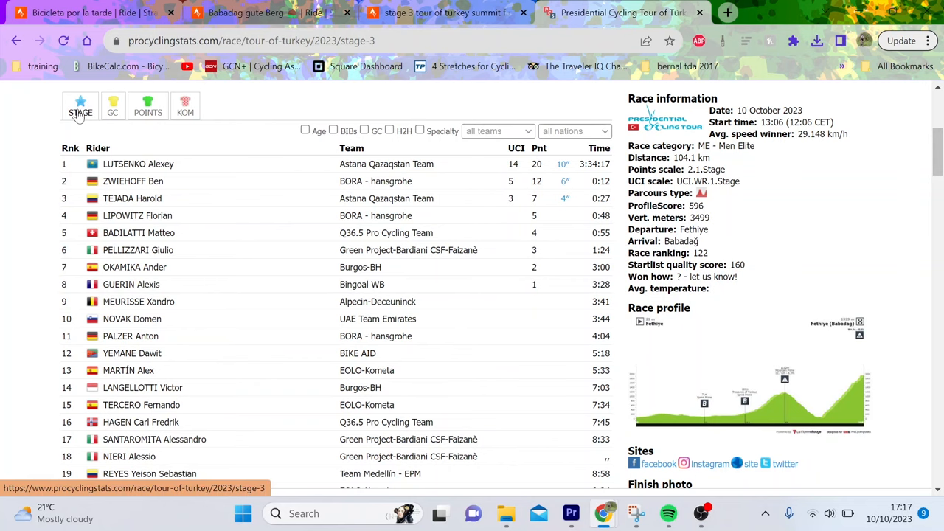
mouse_move(863, 360)
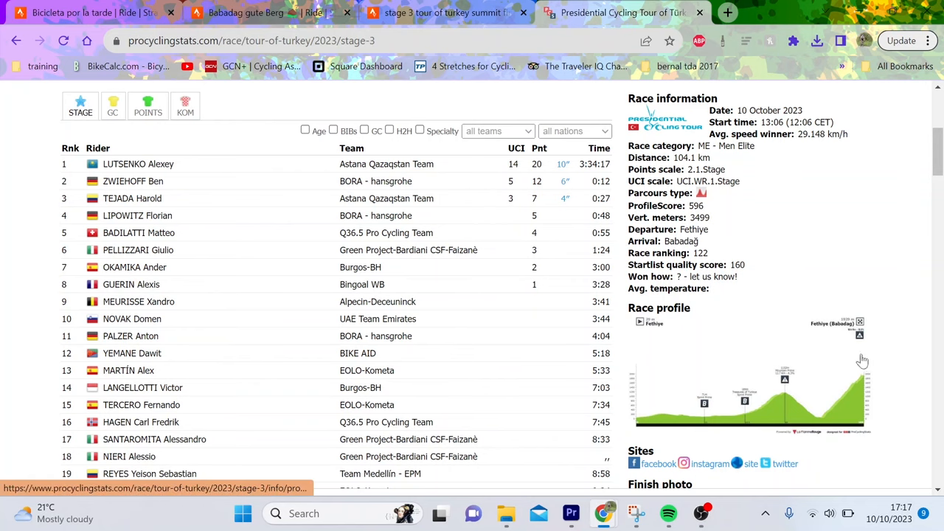
scroll(down, 3)
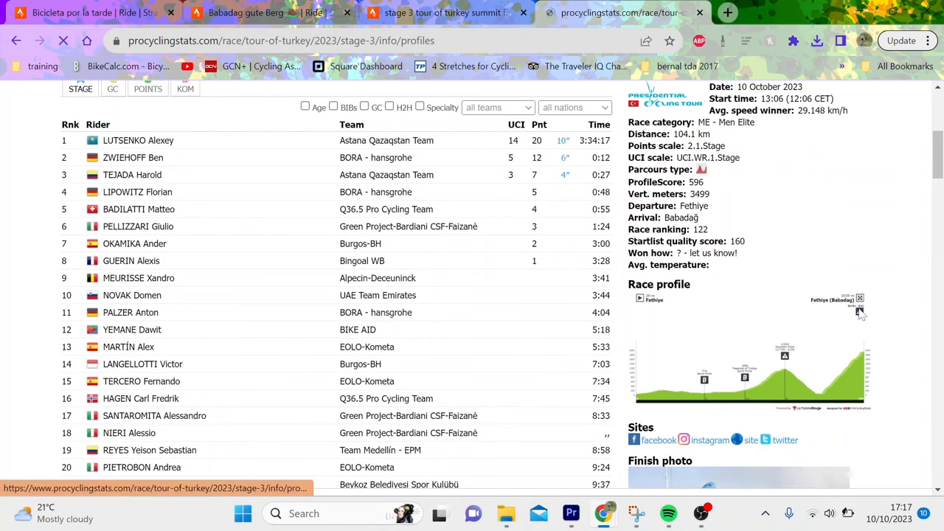
click(859, 299)
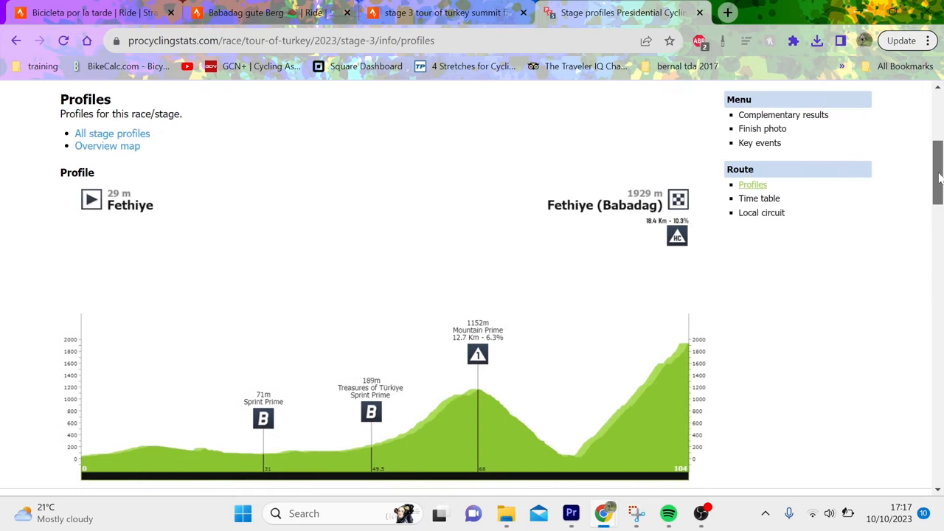
scroll(down, 3)
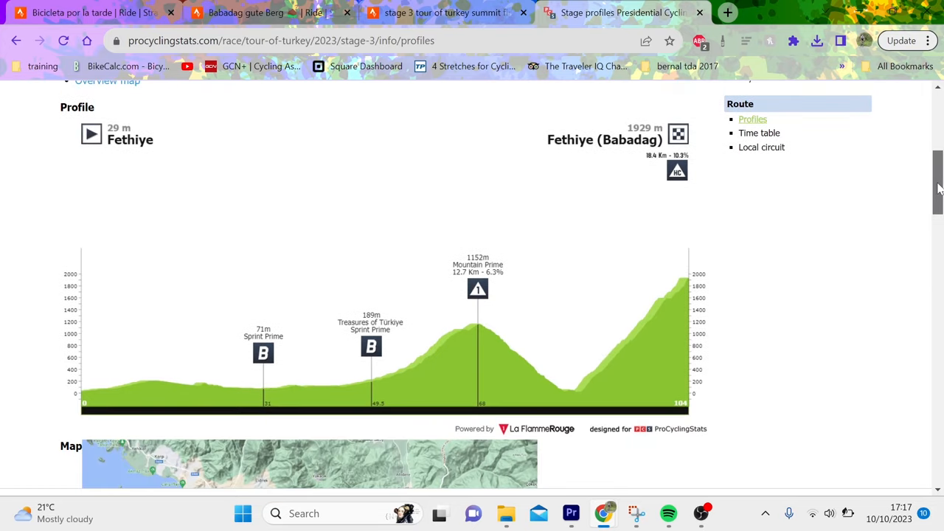
scroll(down, 3)
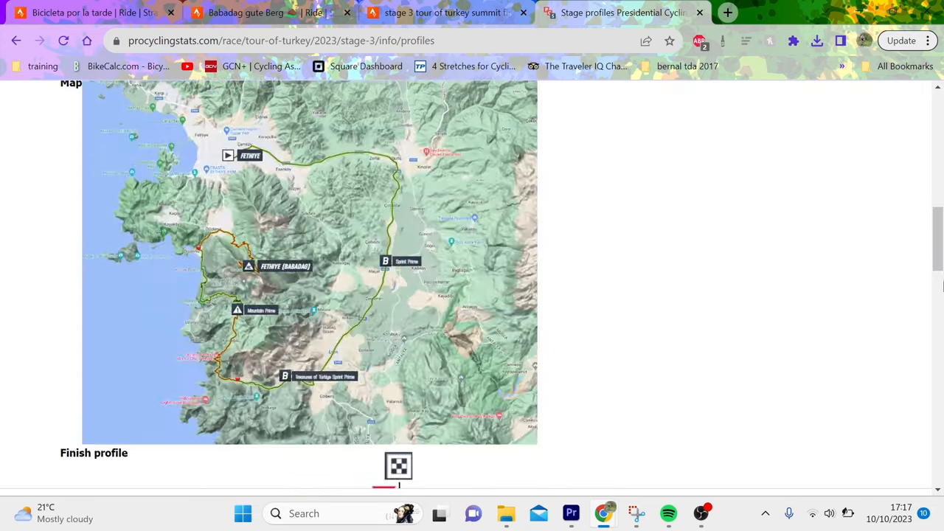
scroll(down, 3)
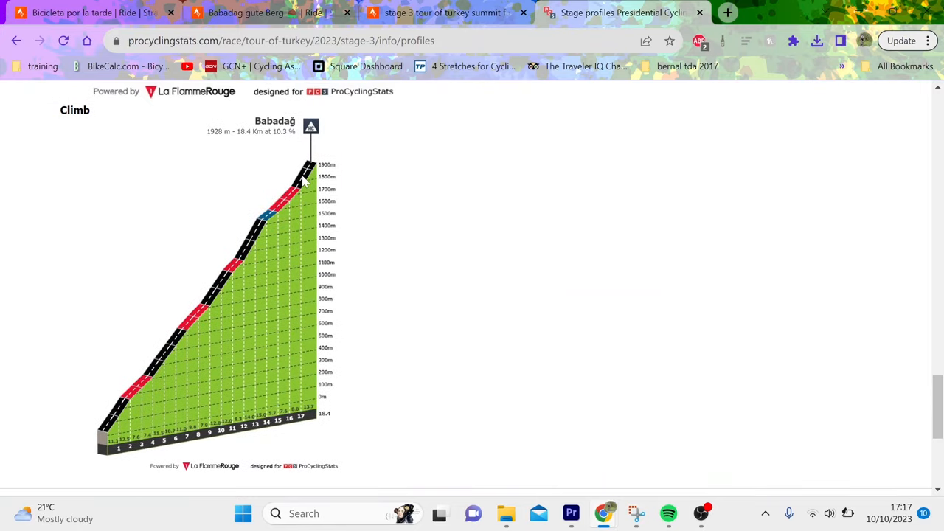
mouse_move(259, 236)
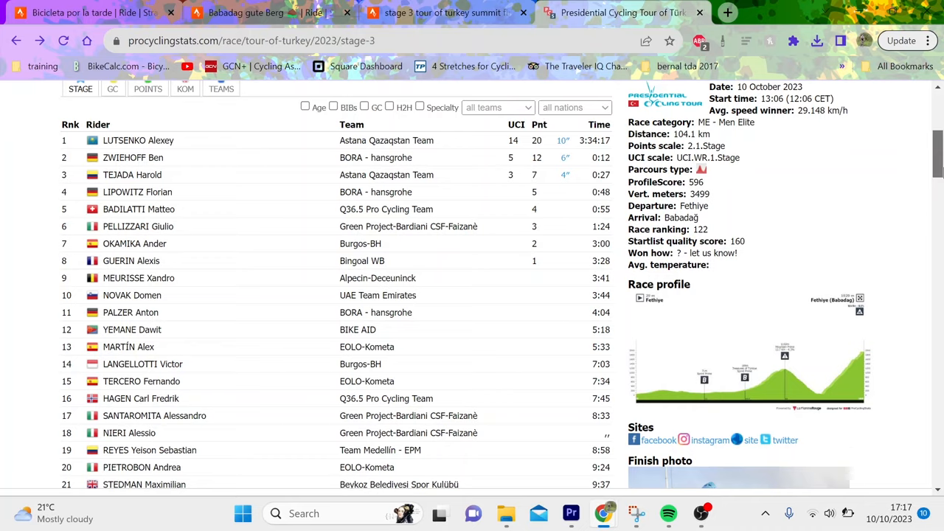
scroll(down, 3)
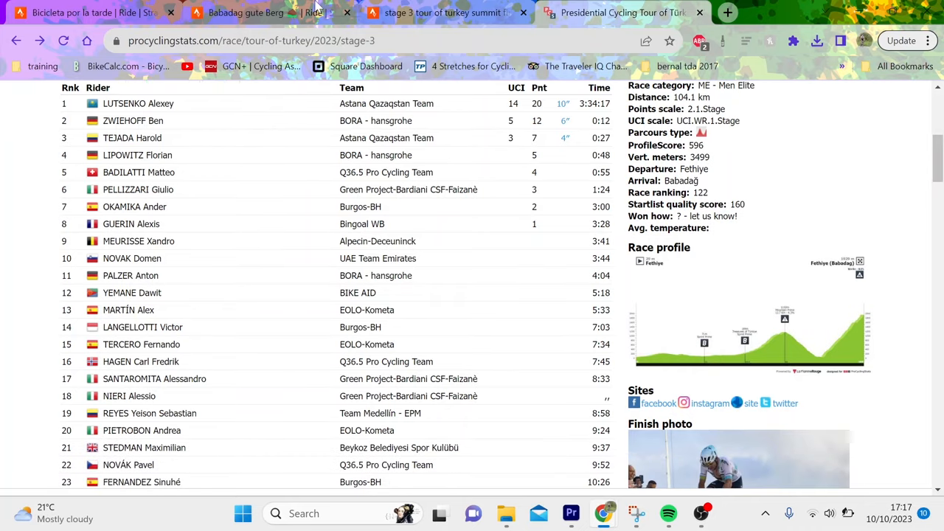
mouse_move(680, 180)
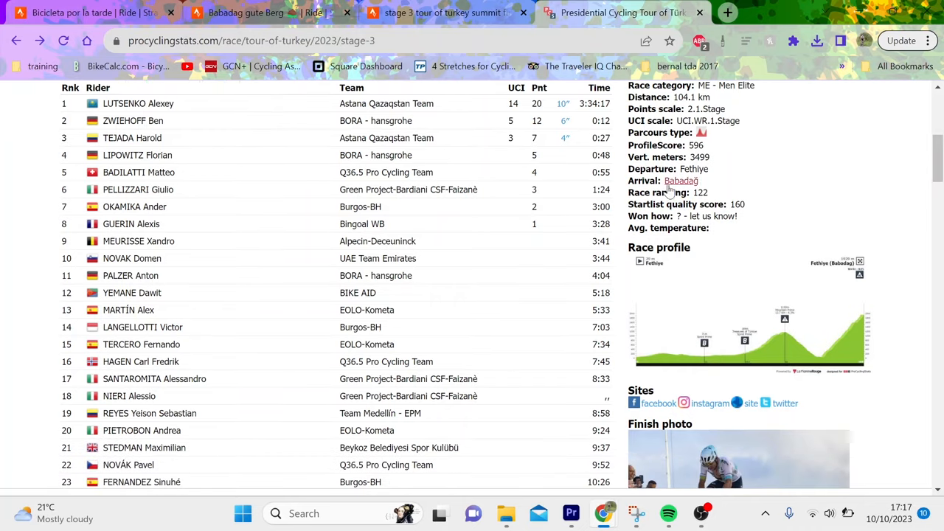
scroll(down, 3)
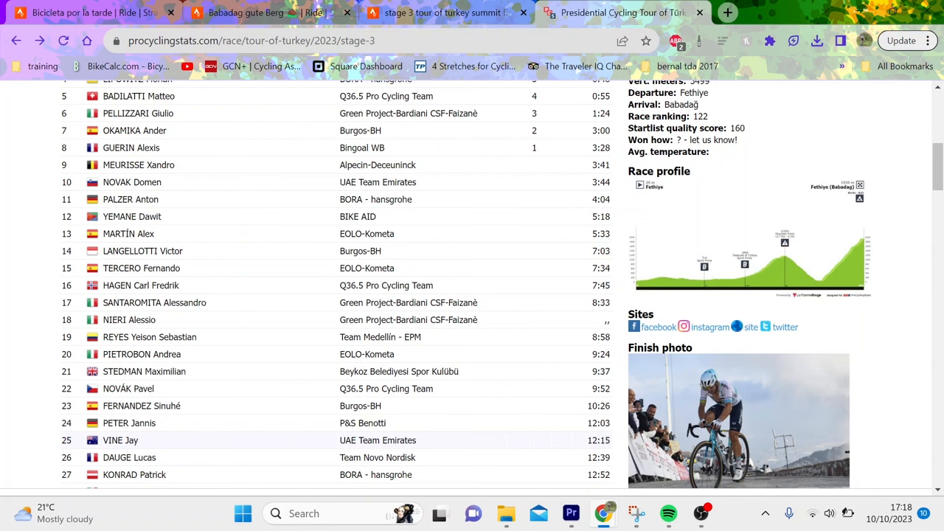
Narrow Tejada's Strava ride analysis to the final climb, 16.9 km at 10.3%
click(88, 13)
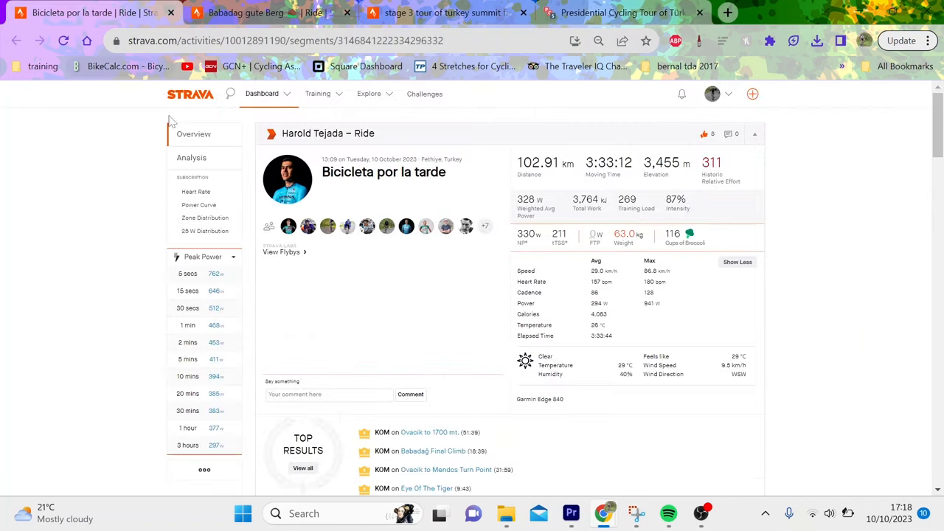
mouse_move(192, 158)
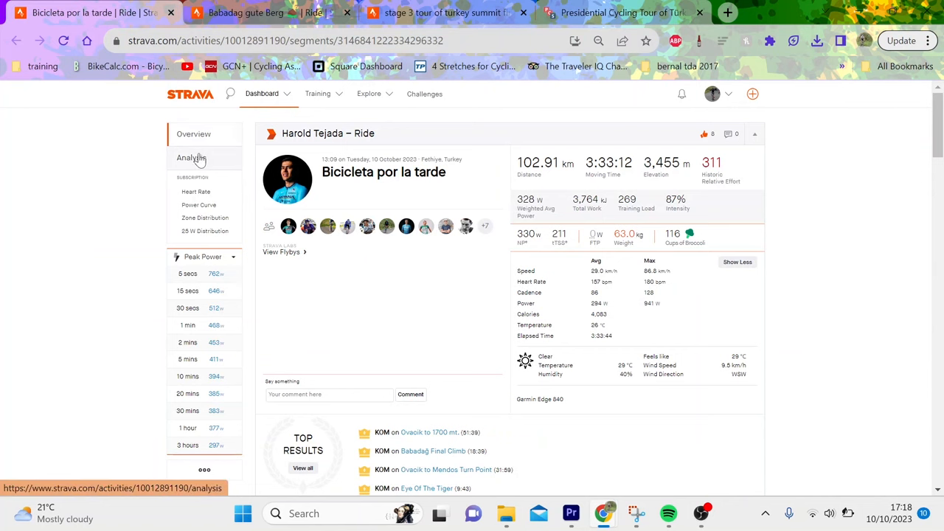
click(190, 157)
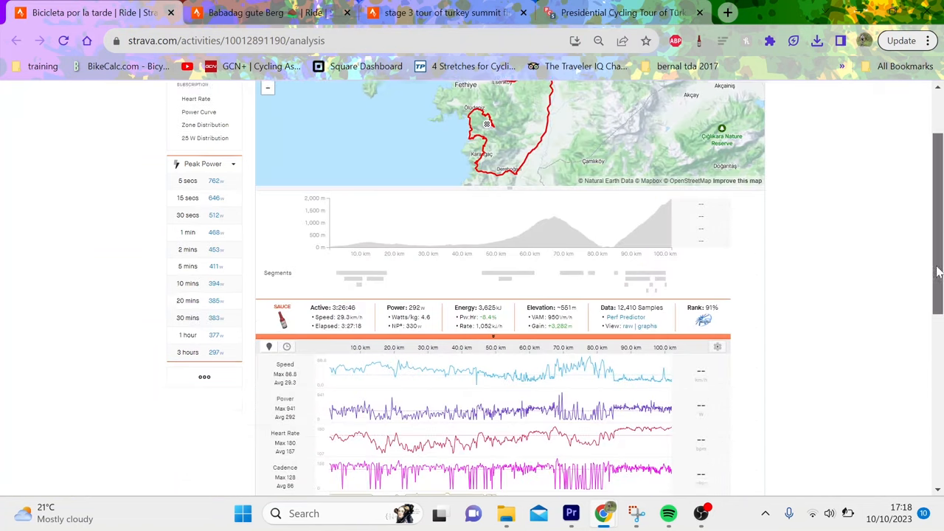
scroll(down, 3)
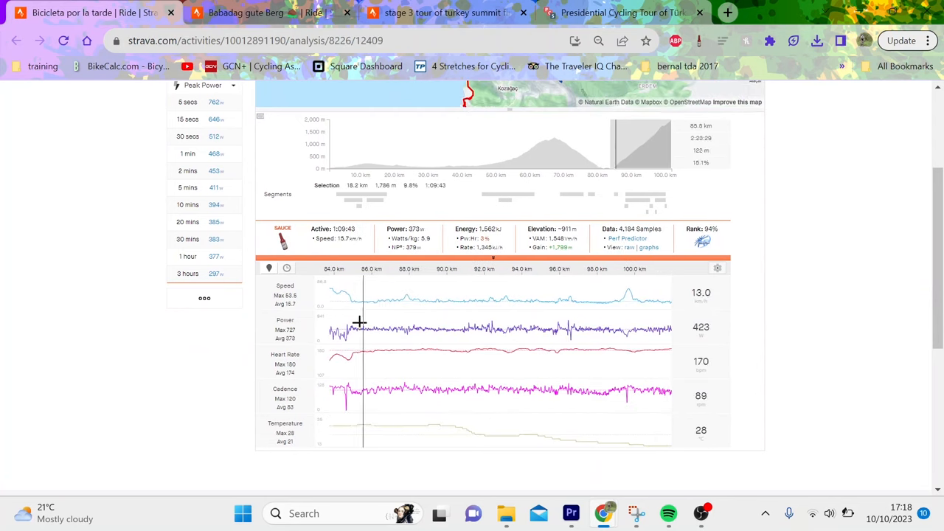
mouse_move(885, 369)
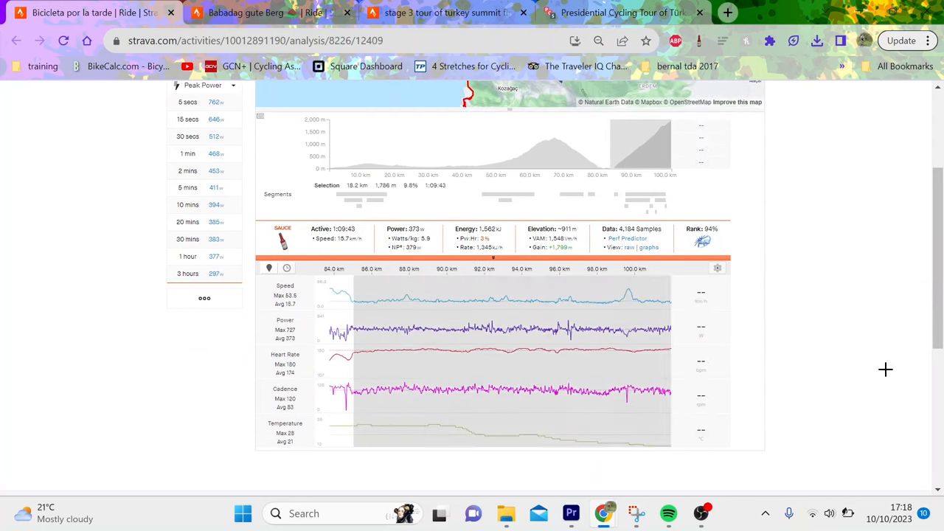
click(258, 13)
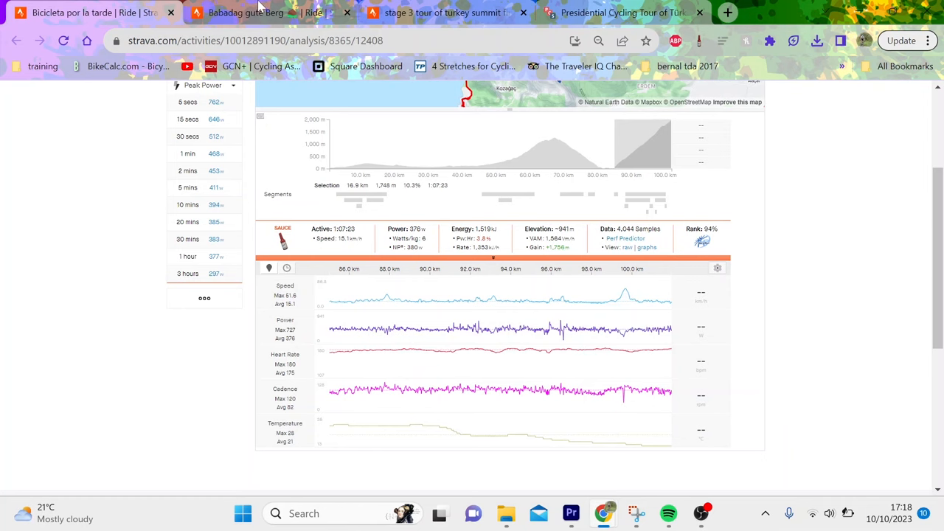
Check Zwiehoff's results profile, then return to his final-climb lap analysis at 380 W
click(245, 12)
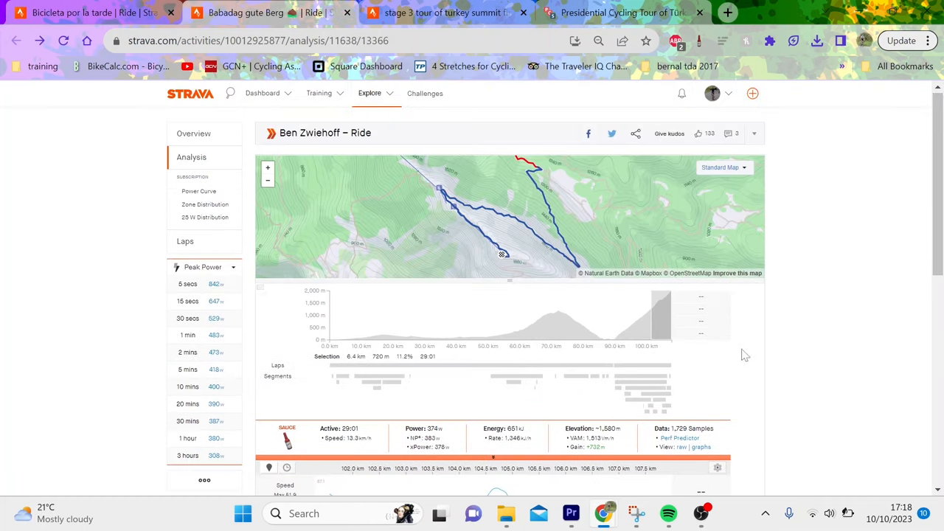
scroll(down, 3)
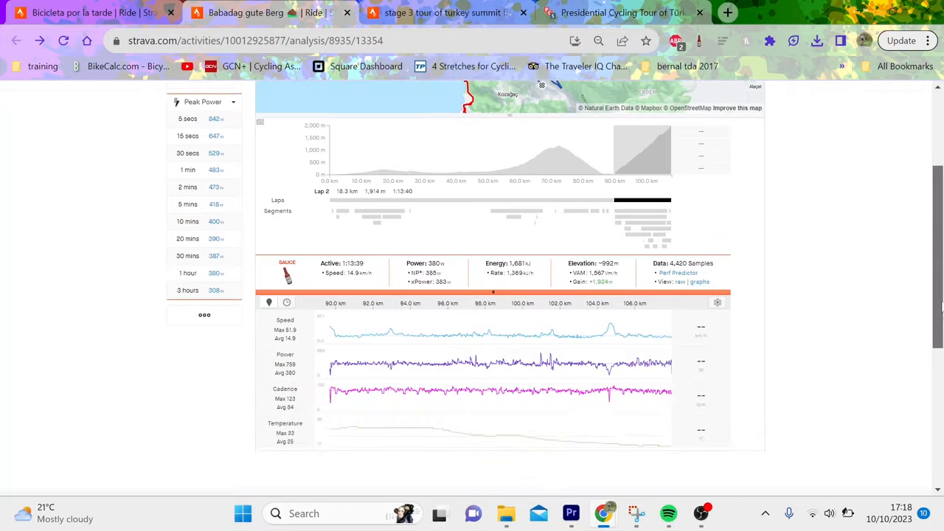
click(621, 13)
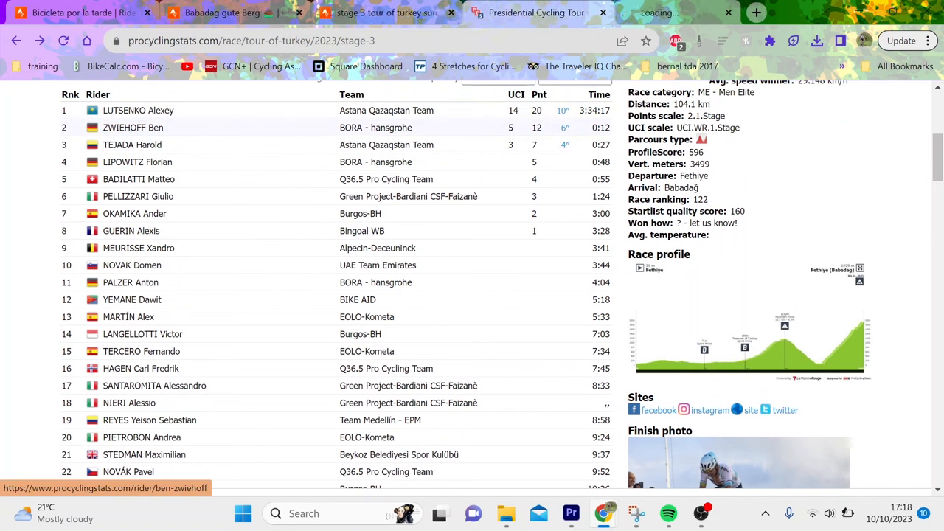
click(133, 127)
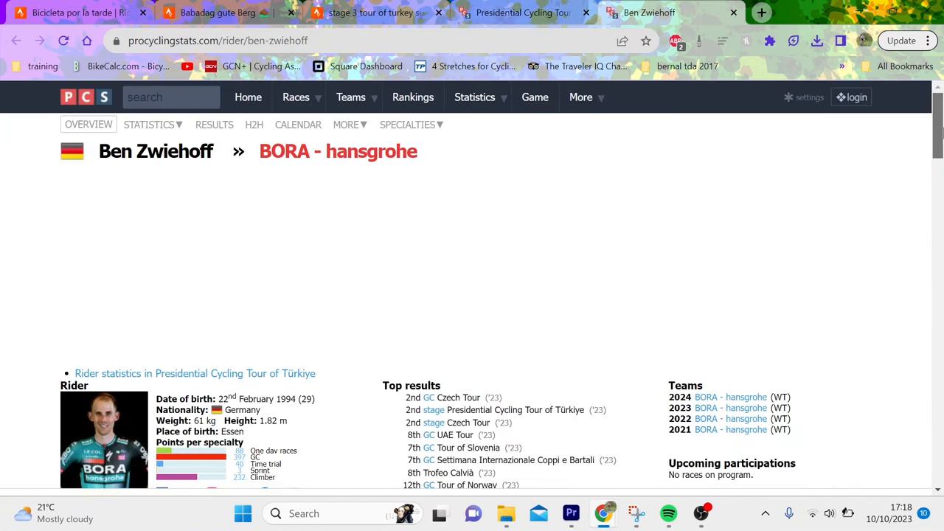
click(218, 13)
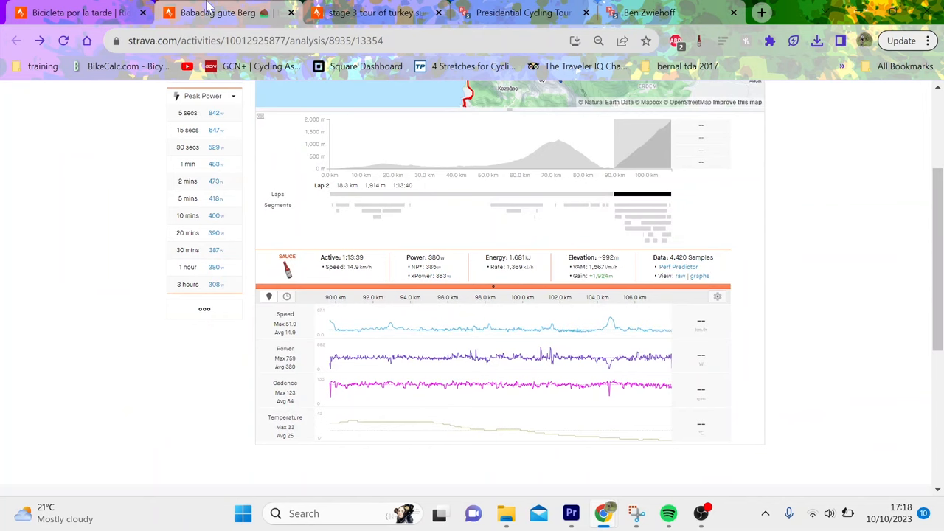
mouse_move(554, 388)
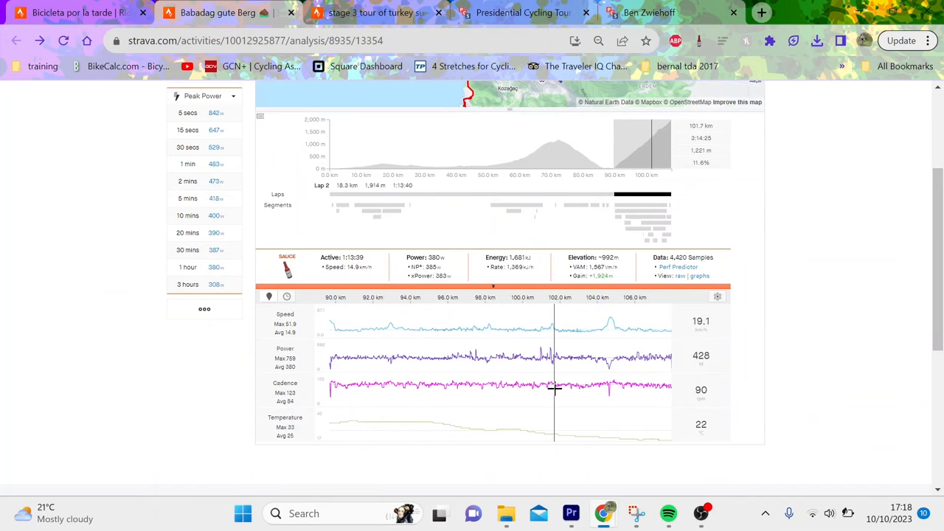
mouse_move(637, 269)
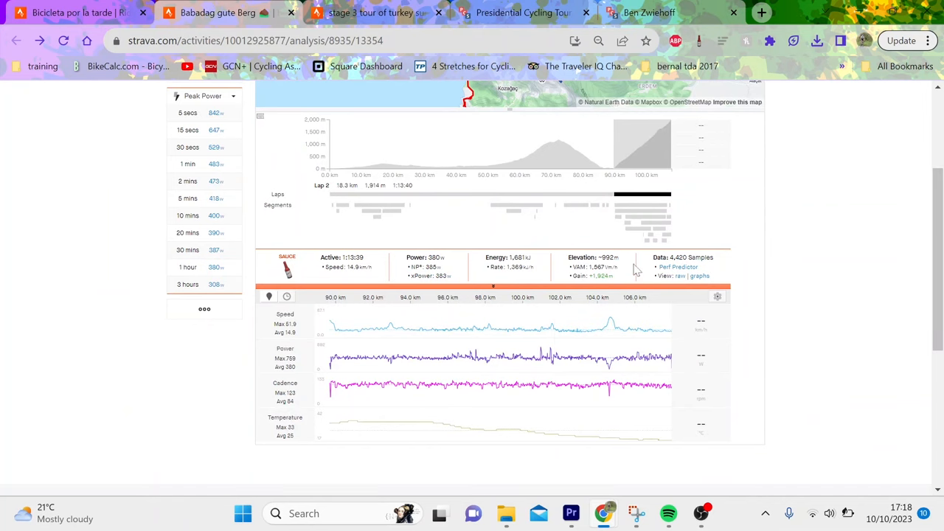
mouse_move(354, 334)
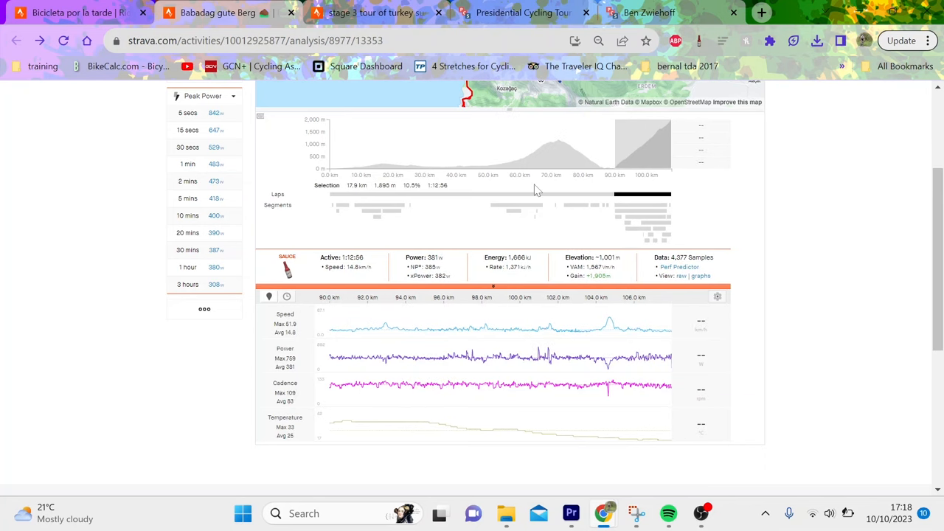
mouse_move(558, 360)
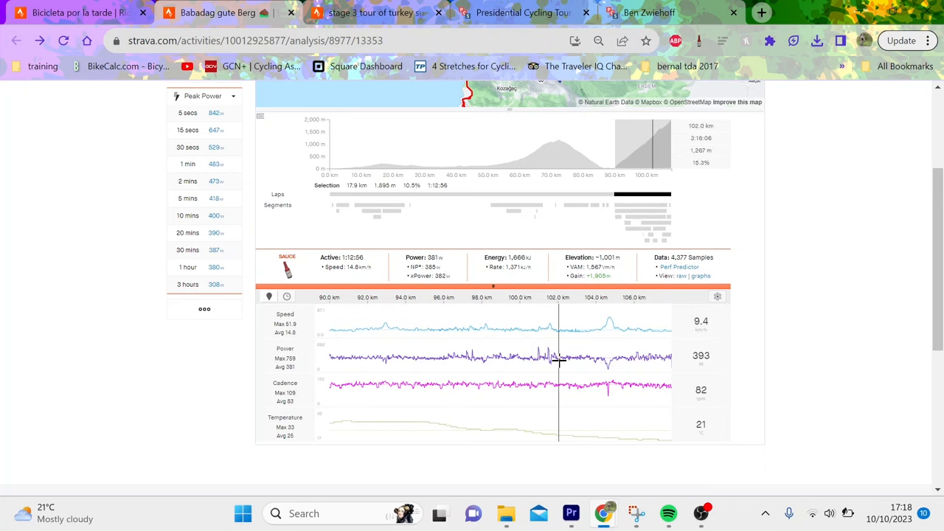
mouse_move(586, 267)
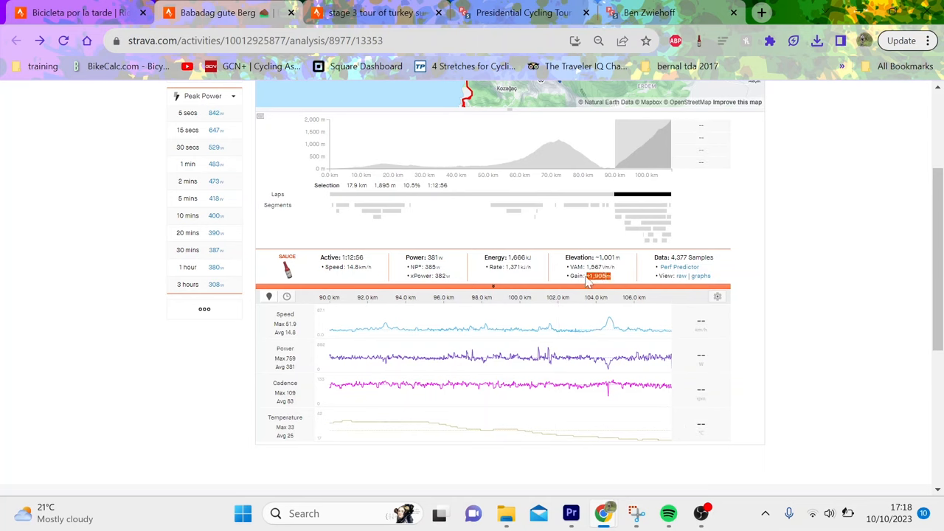
mouse_move(678, 153)
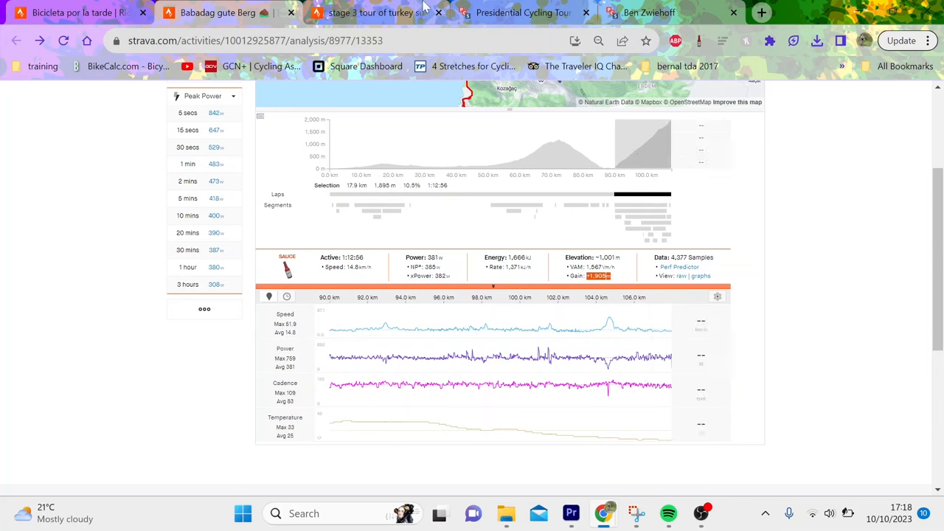
mouse_move(546, 372)
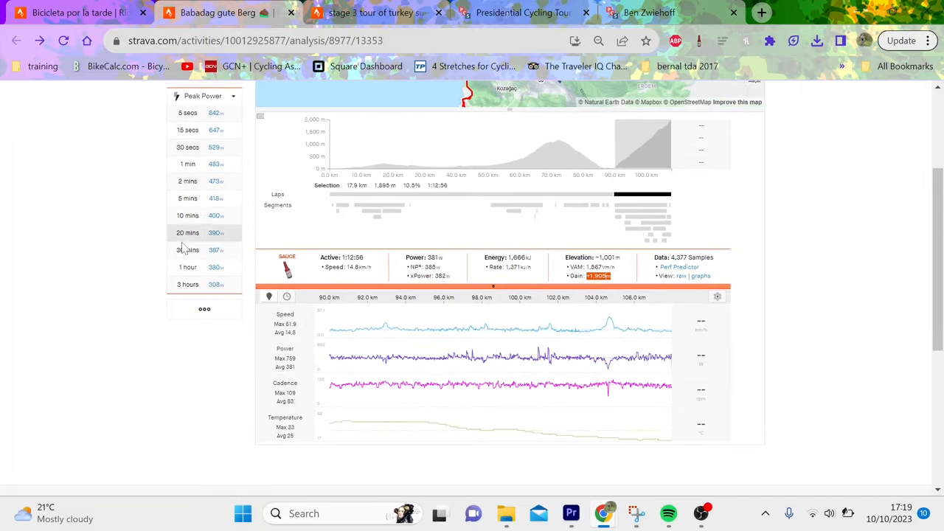
Analyse Zwiehoff's best 10-minute effort: 2.8 km at 9.5%, averaging 400 W
click(188, 215)
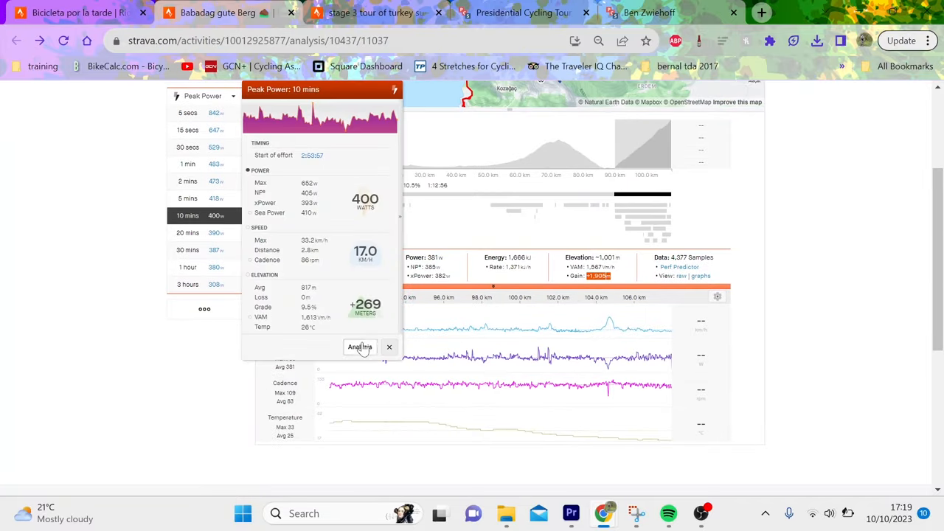
click(360, 347)
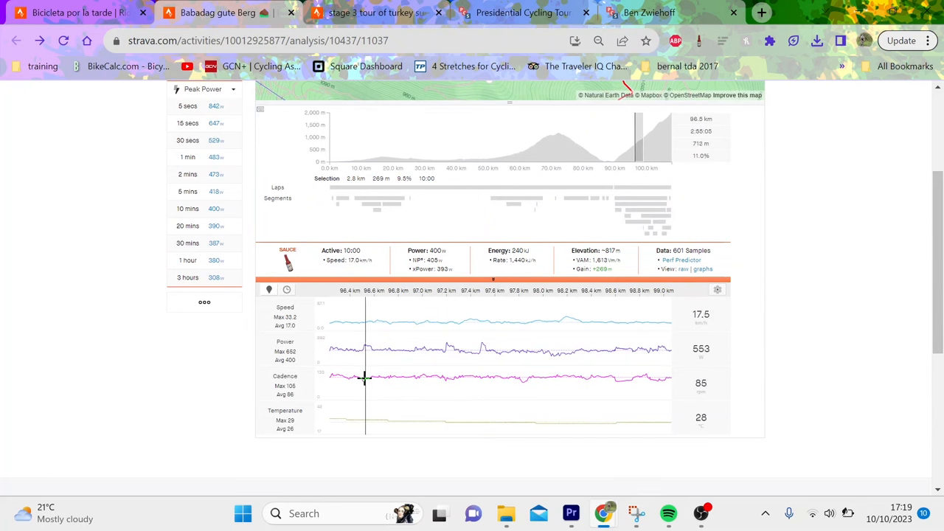
scroll(up, 3)
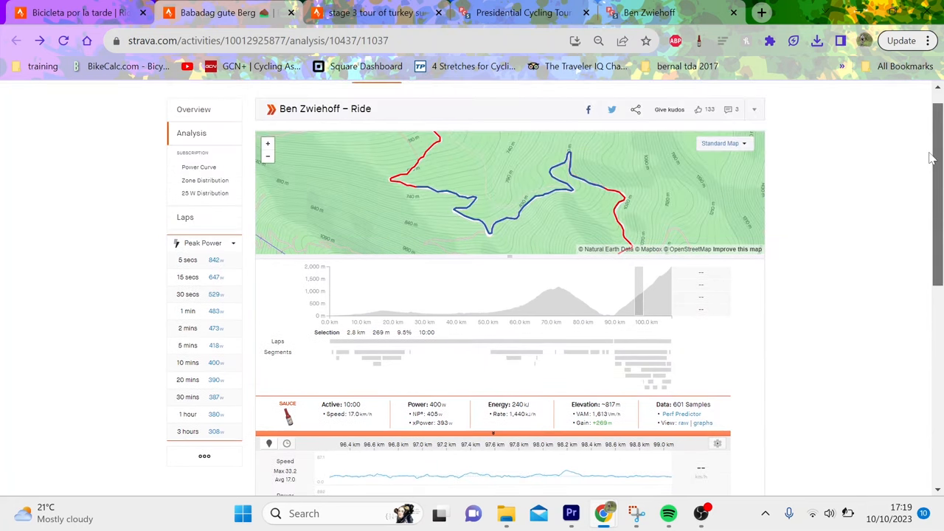
scroll(down, 3)
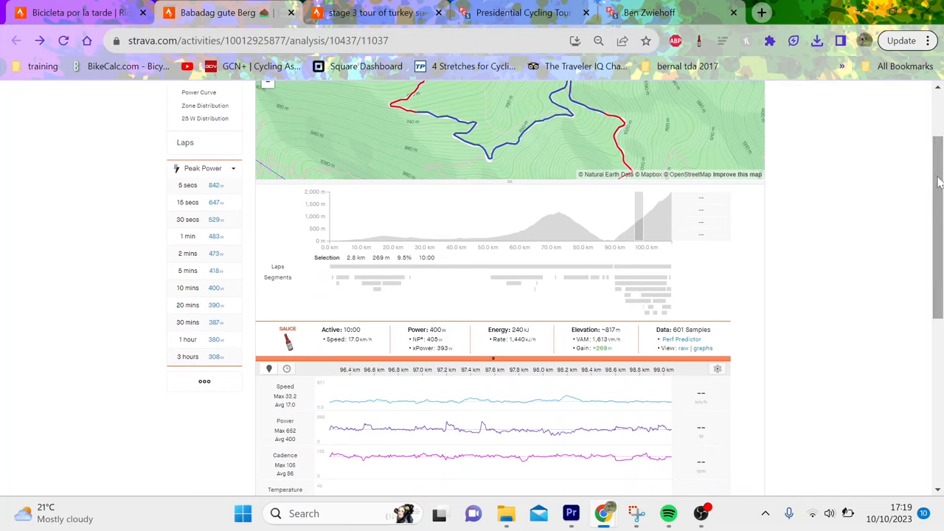
scroll(down, 3)
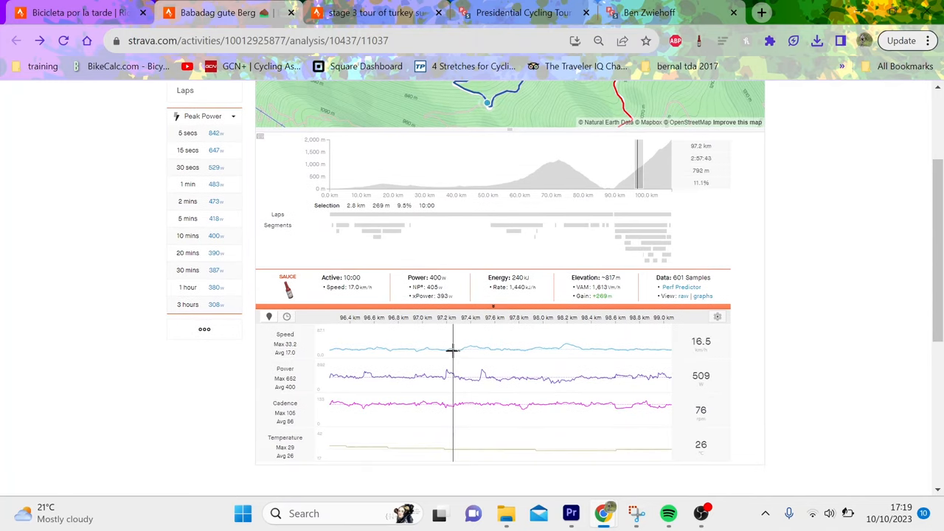
mouse_move(538, 353)
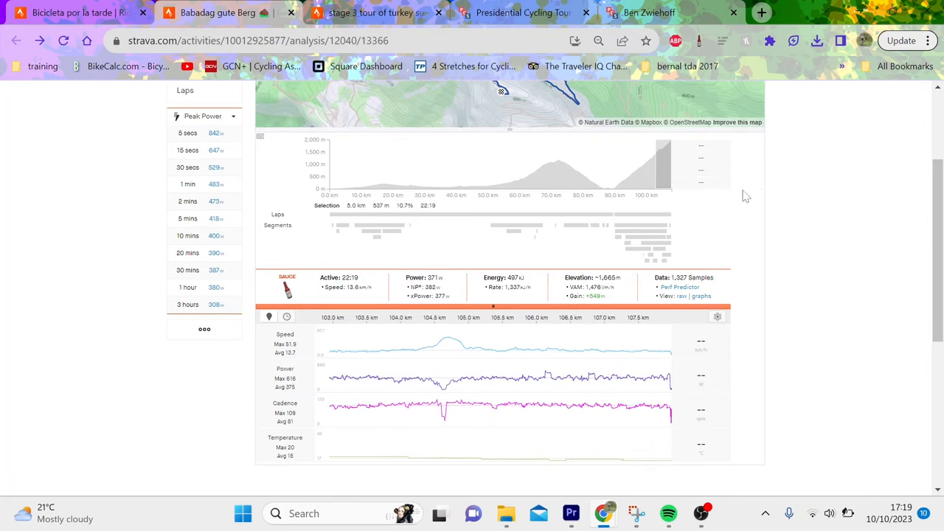
mouse_move(677, 370)
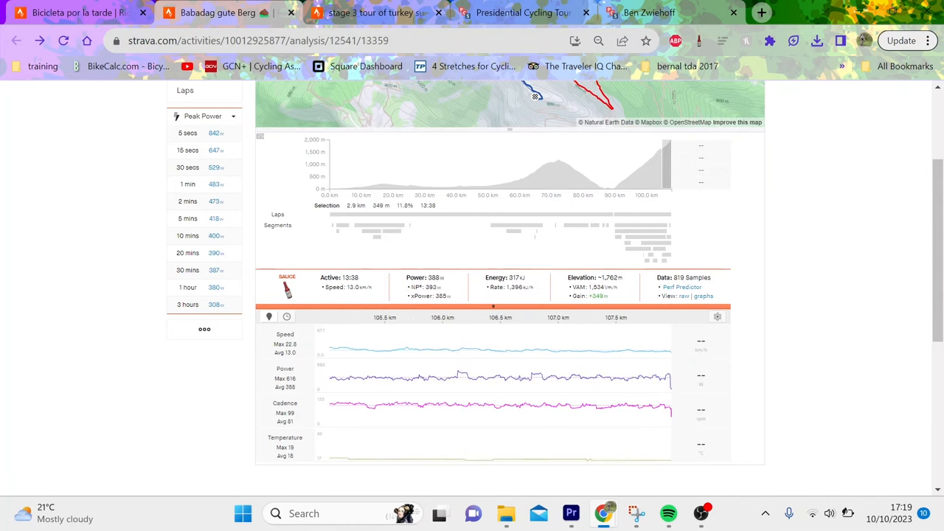
mouse_move(382, 406)
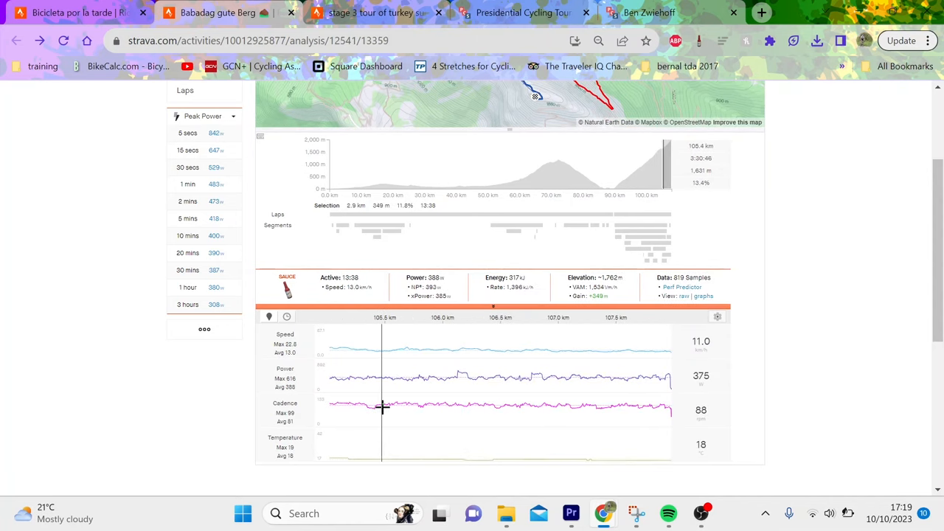
mouse_move(641, 274)
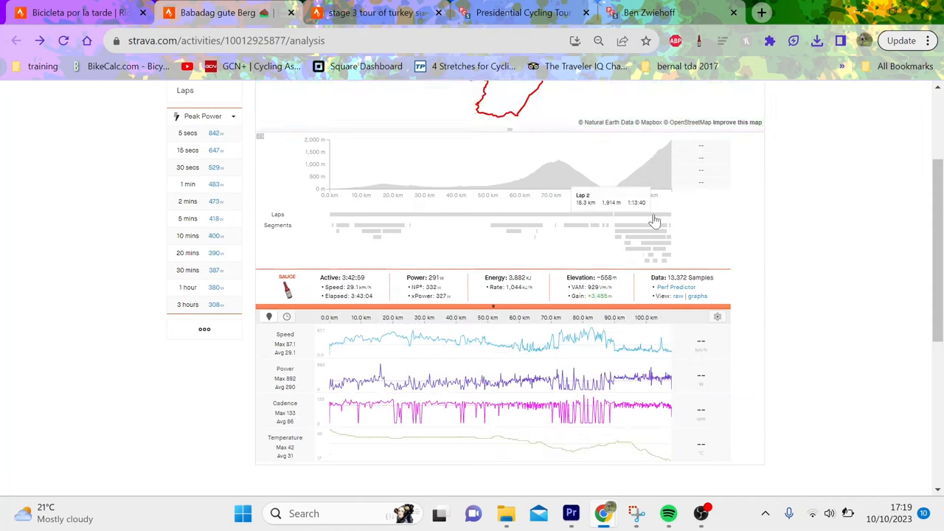
On Tejada's ride, select the 8.12 km SERPANTIN descent, averaging 143 W
click(641, 219)
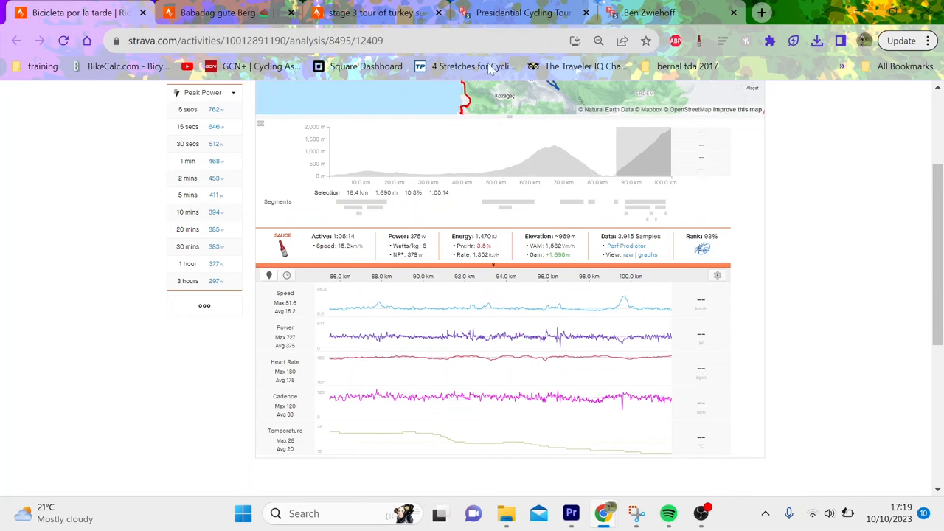
mouse_move(603, 141)
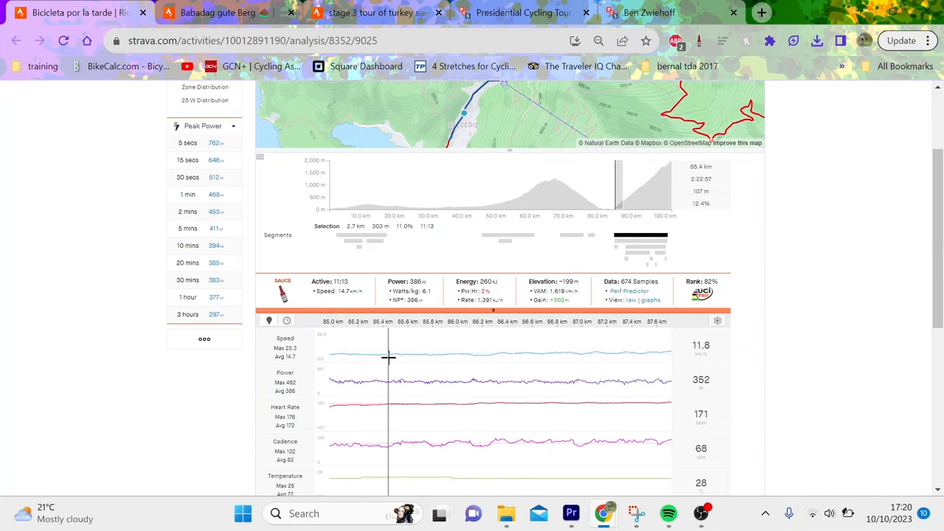
mouse_move(469, 397)
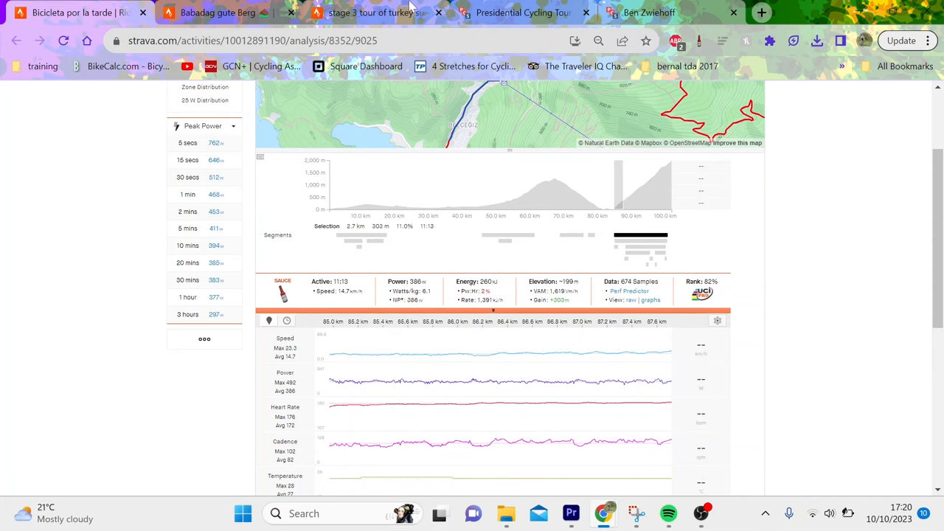
click(573, 237)
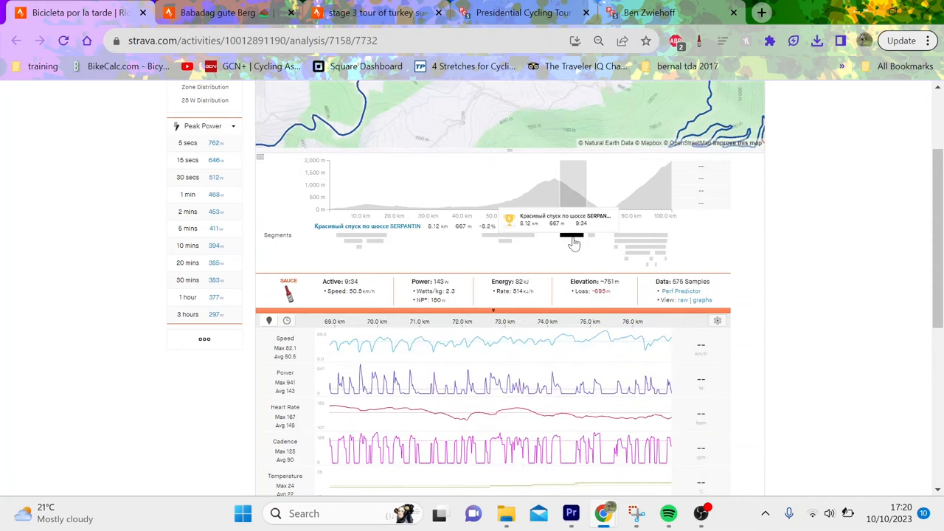
Open the SERPANTIN effort page and its full leaderboard, with Tejada tied 8th at 9:34
click(574, 236)
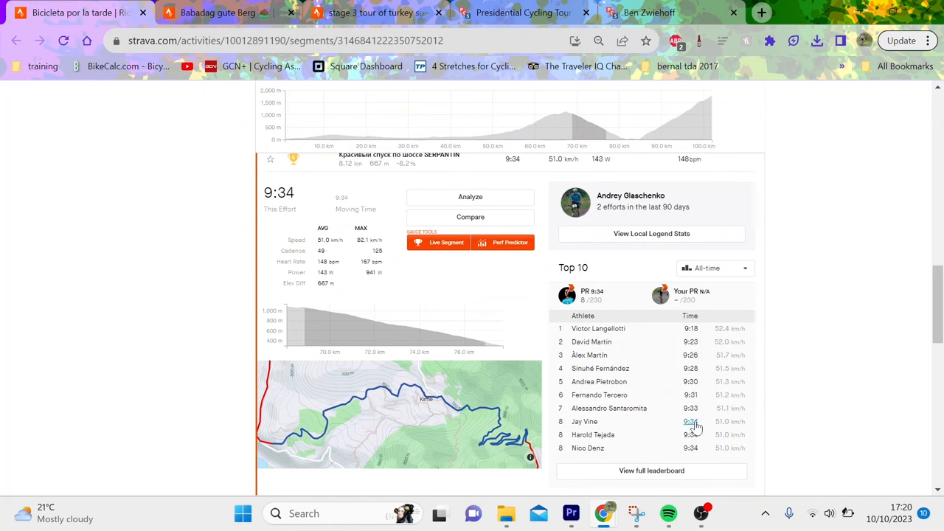
mouse_move(691, 328)
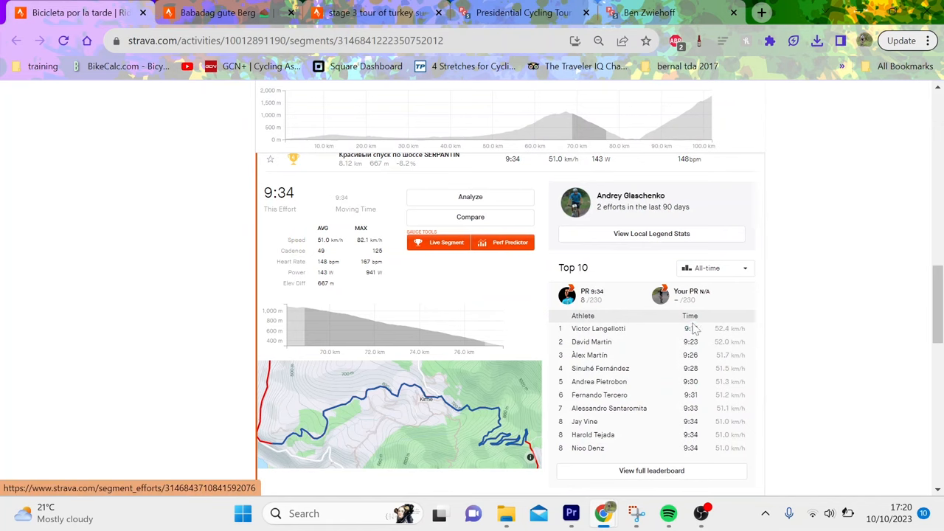
mouse_move(681, 475)
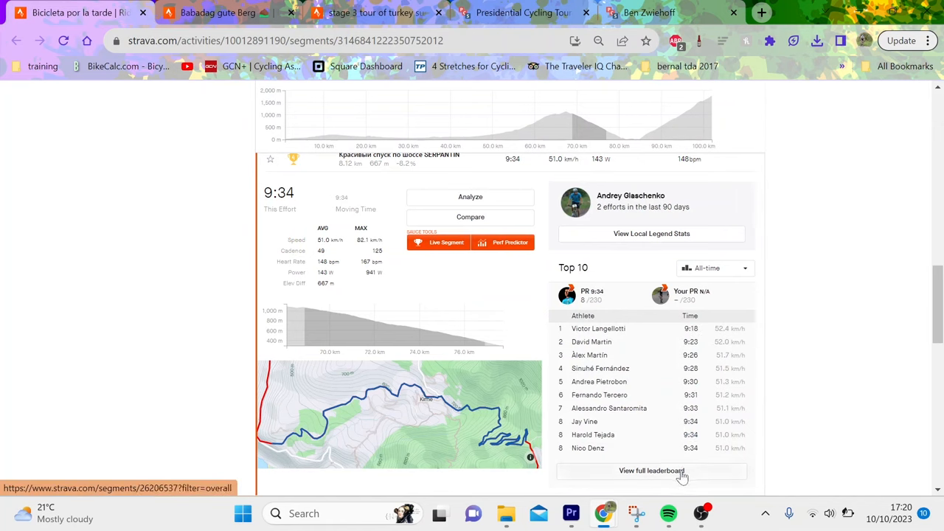
click(651, 471)
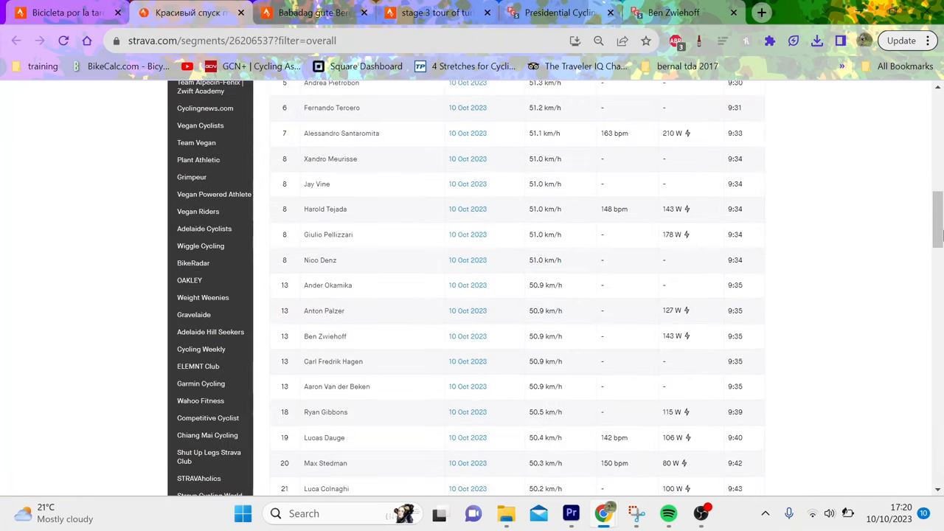
Scroll through the descent leaderboard riders placed between 9:23 and 9:46
scroll(down, 3)
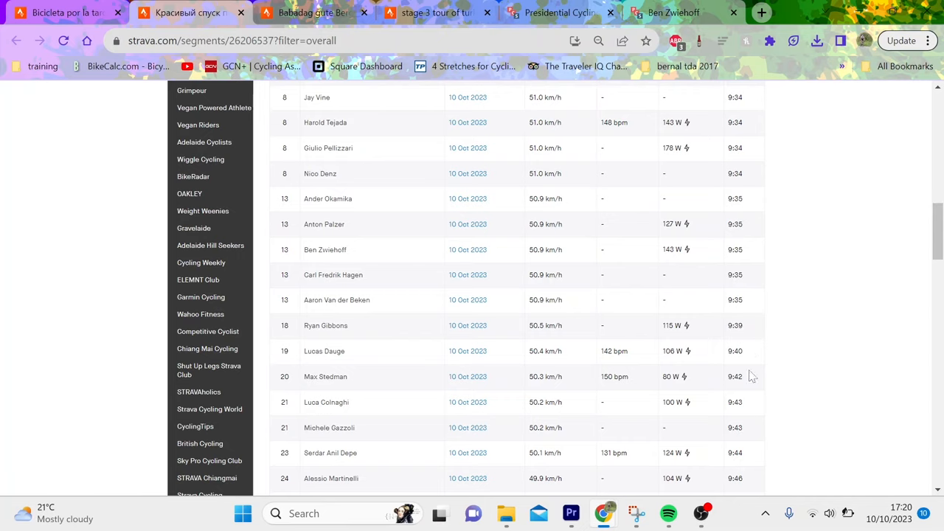
scroll(up, 3)
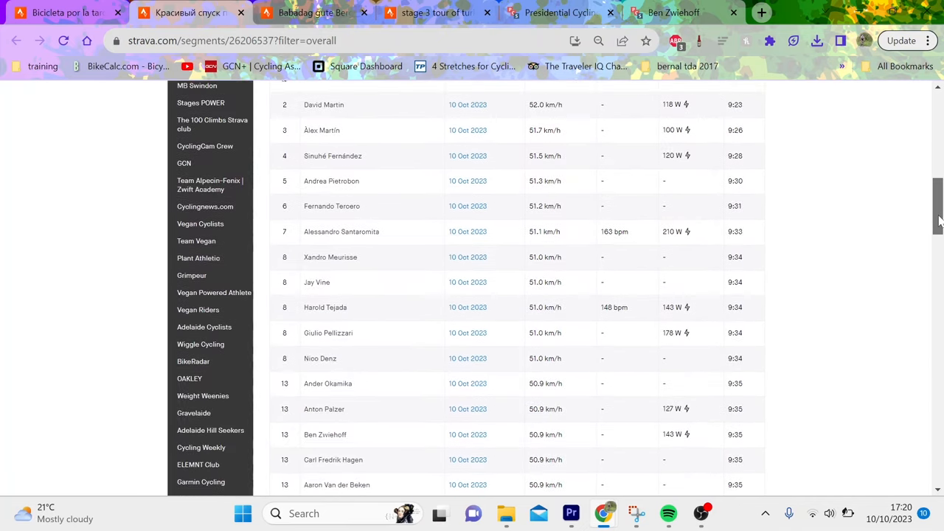
scroll(down, 3)
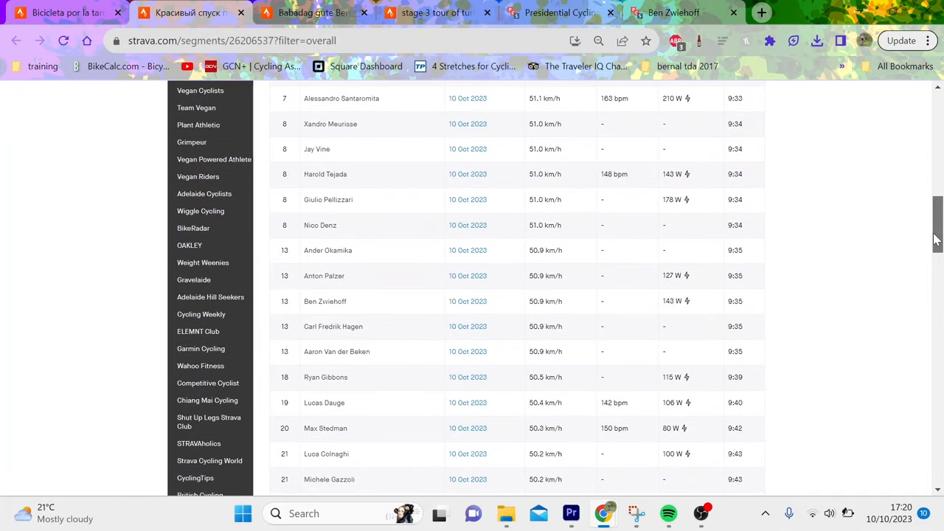
scroll(down, 3)
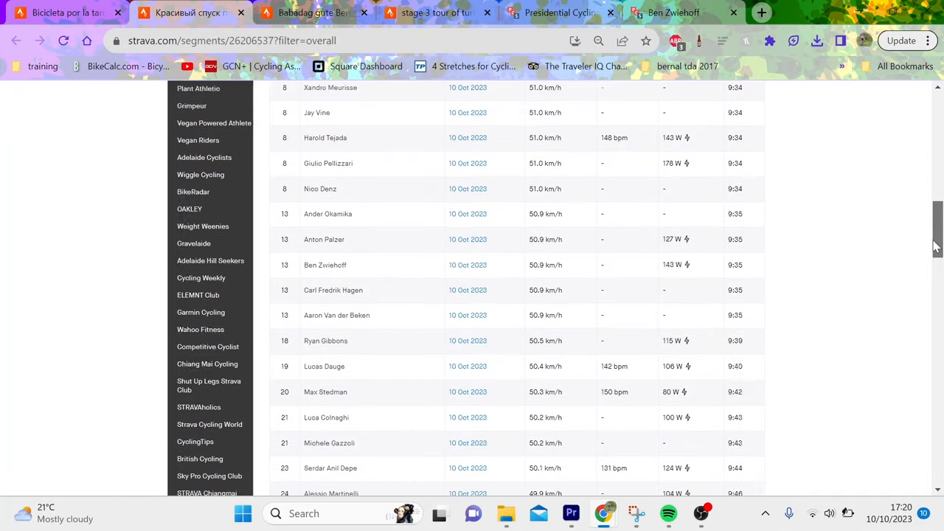
scroll(down, 3)
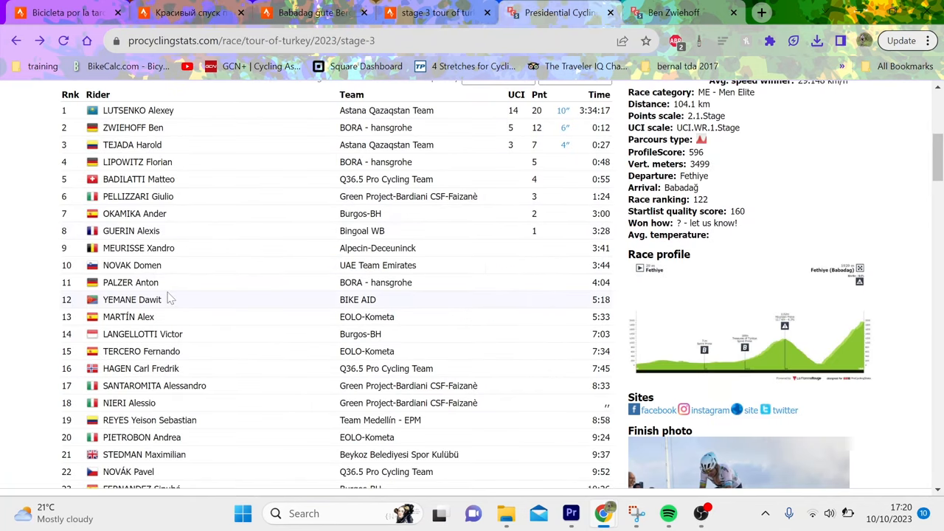
mouse_move(182, 310)
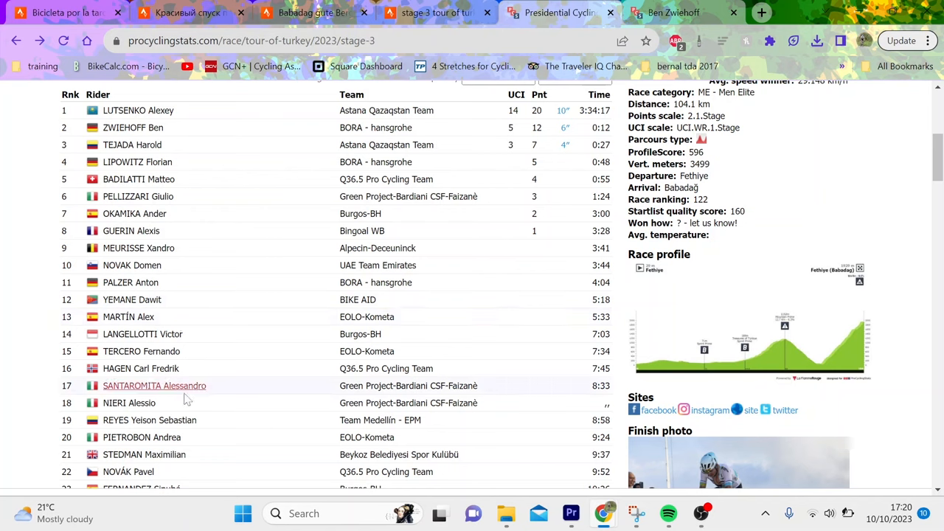
mouse_move(139, 248)
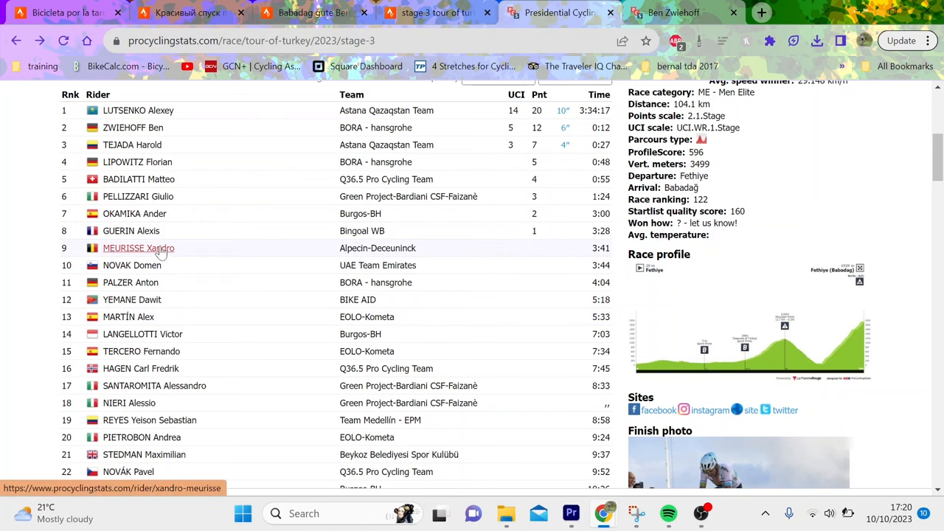
mouse_move(175, 213)
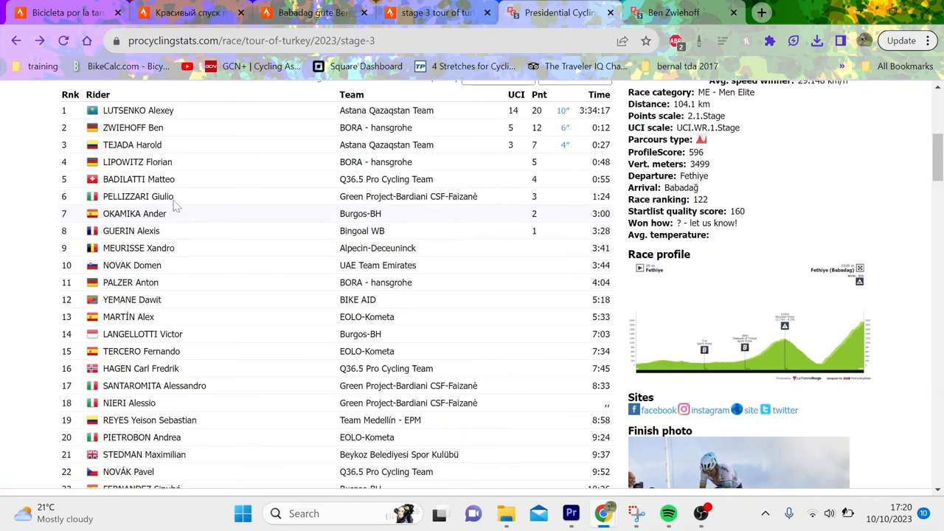
mouse_move(183, 243)
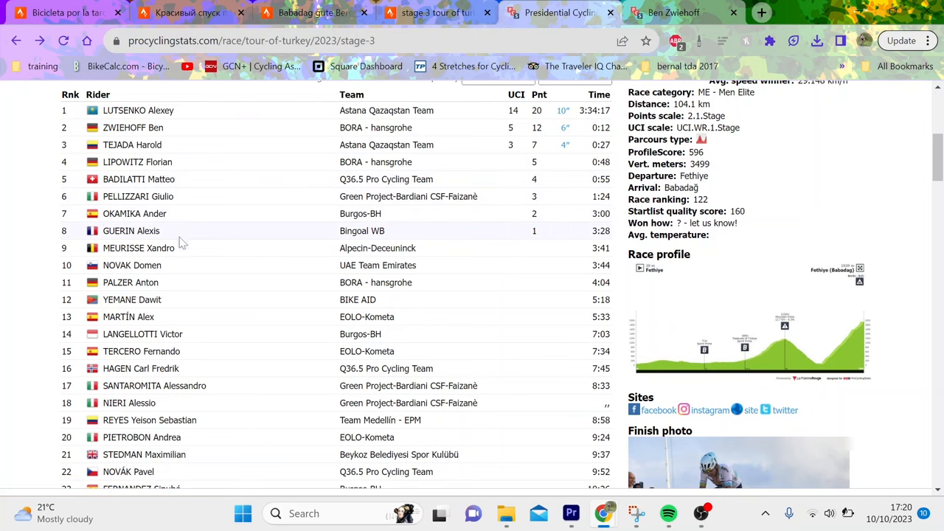
mouse_move(208, 6)
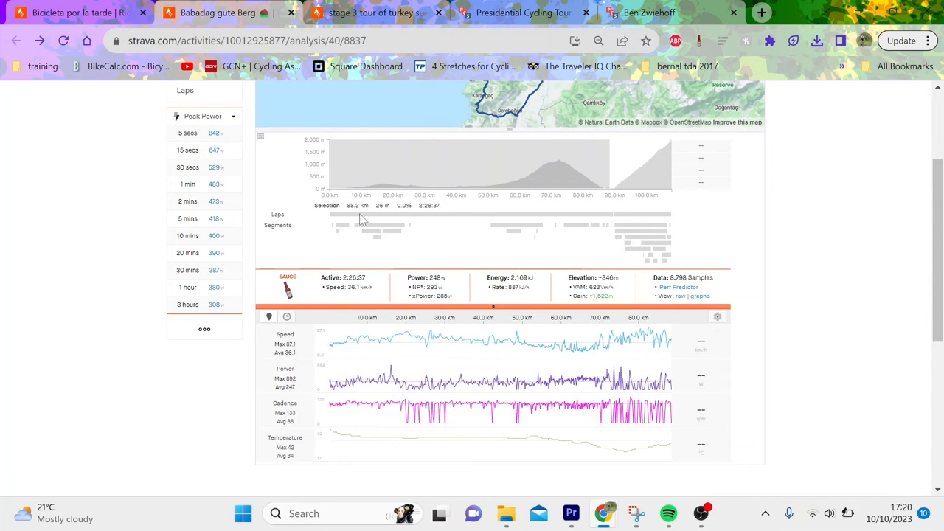
mouse_move(453, 286)
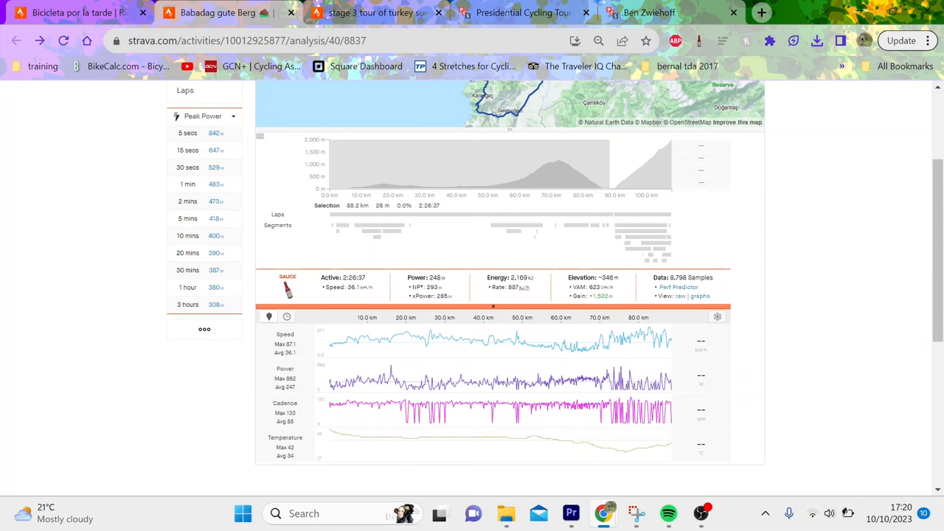
mouse_move(537, 237)
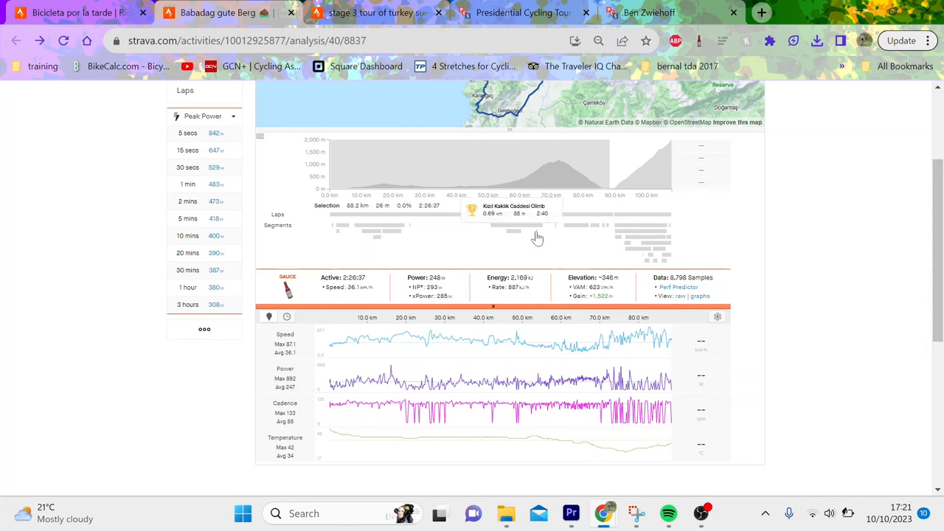
mouse_move(530, 261)
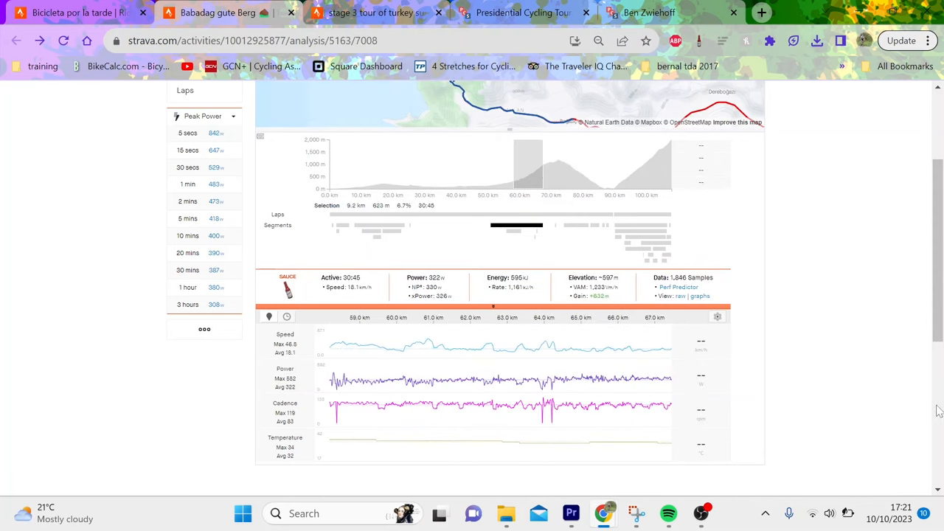
mouse_move(596, 354)
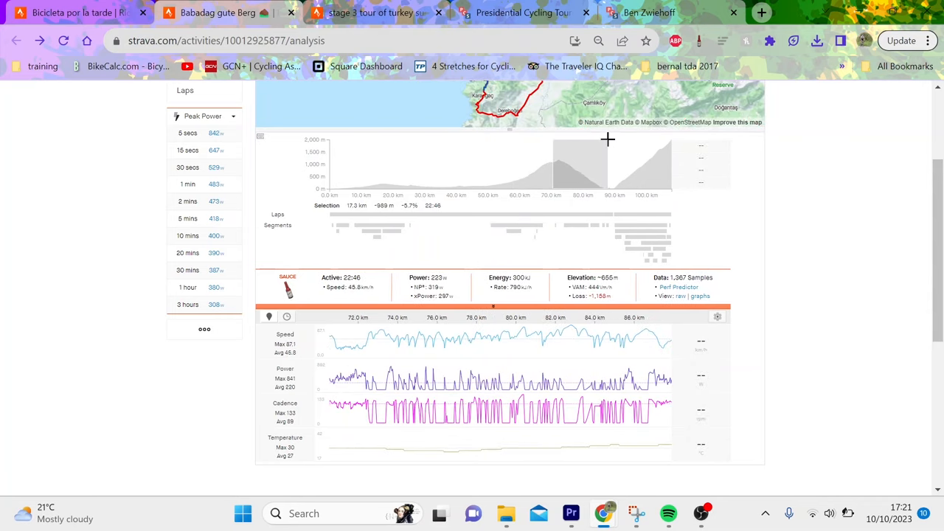
Select the 13.2 km descent before the final climb, averaging 156 W at 52.4 km/h
click(638, 330)
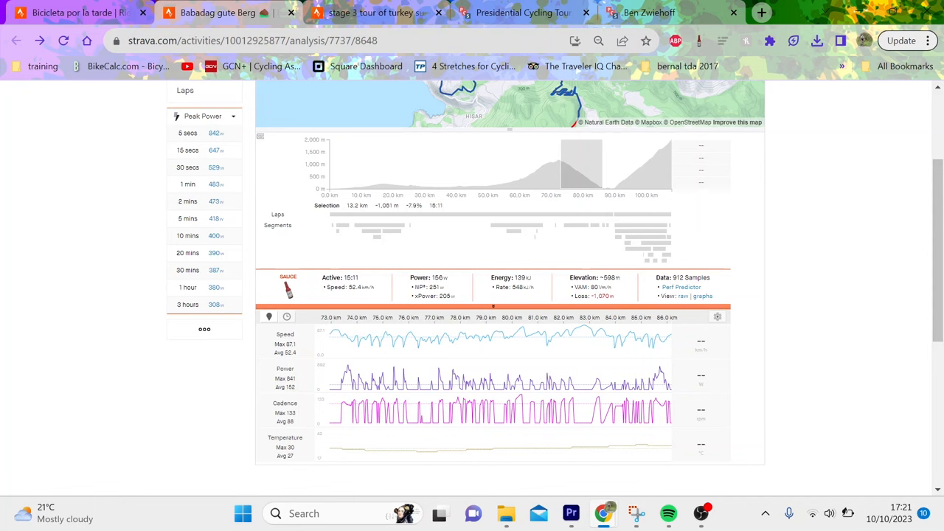
mouse_move(465, 332)
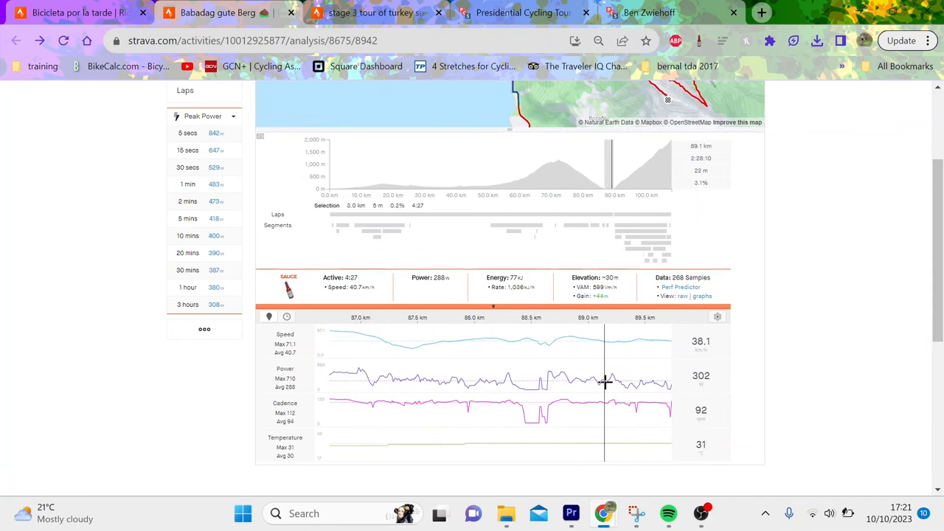
mouse_move(524, 358)
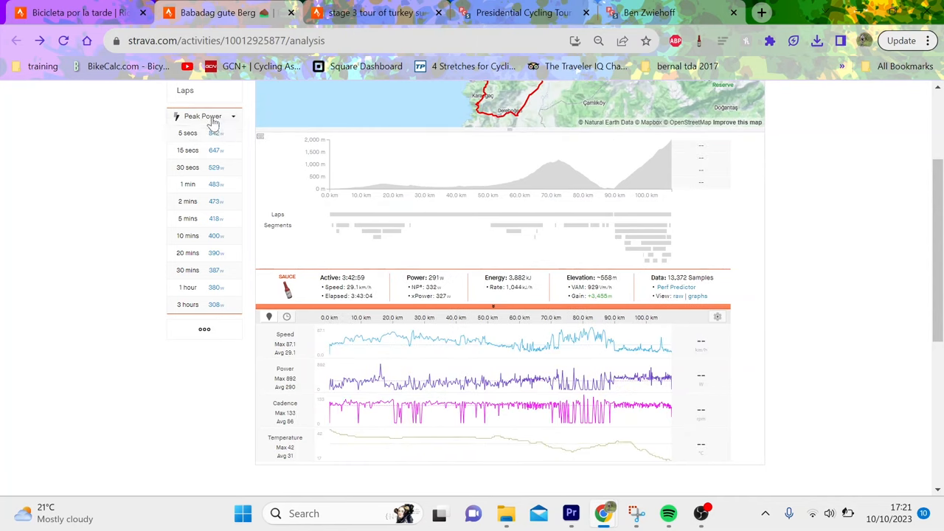
mouse_move(522, 214)
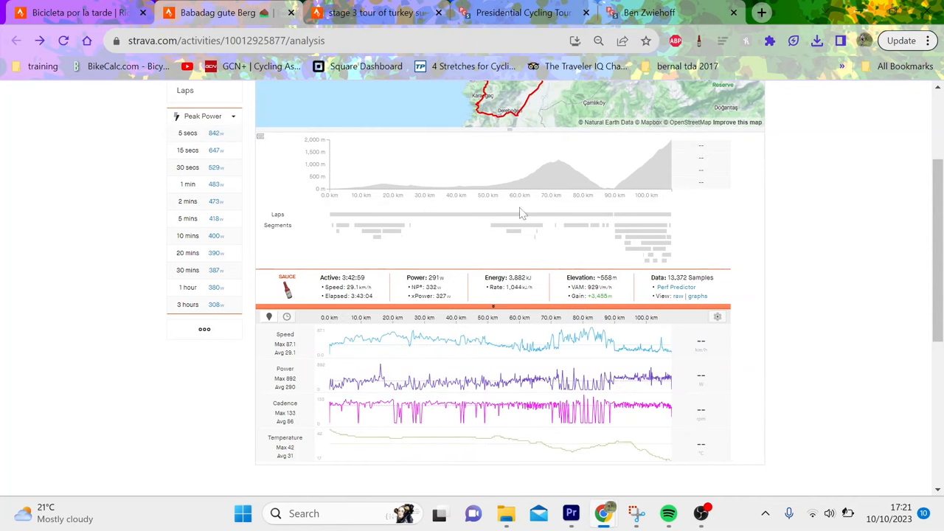
Analyse the best 3-hour effort: 75.2 km at 2.5%, averaging 309 W
click(187, 303)
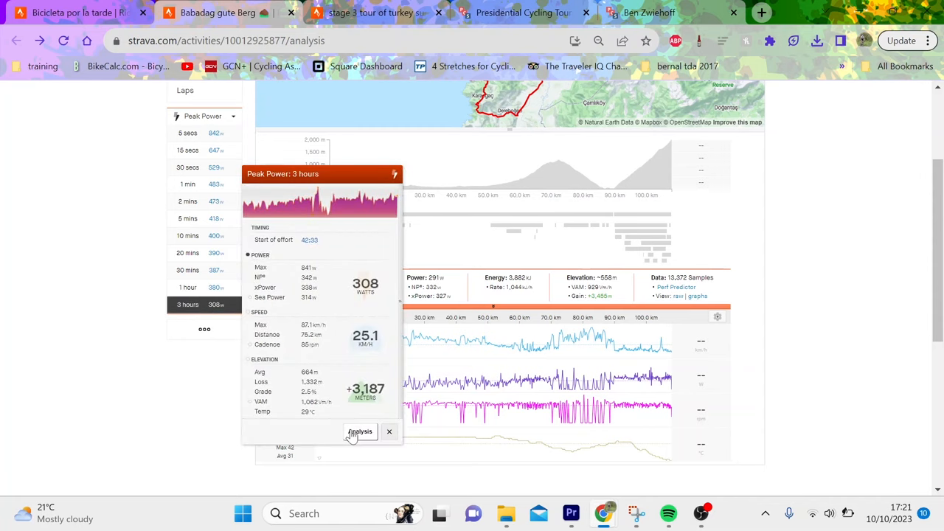
click(360, 431)
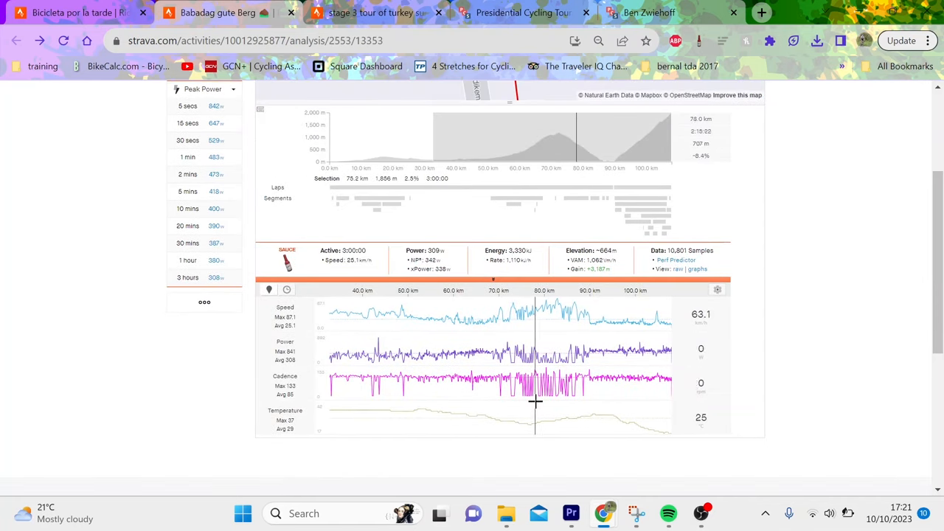
mouse_move(623, 372)
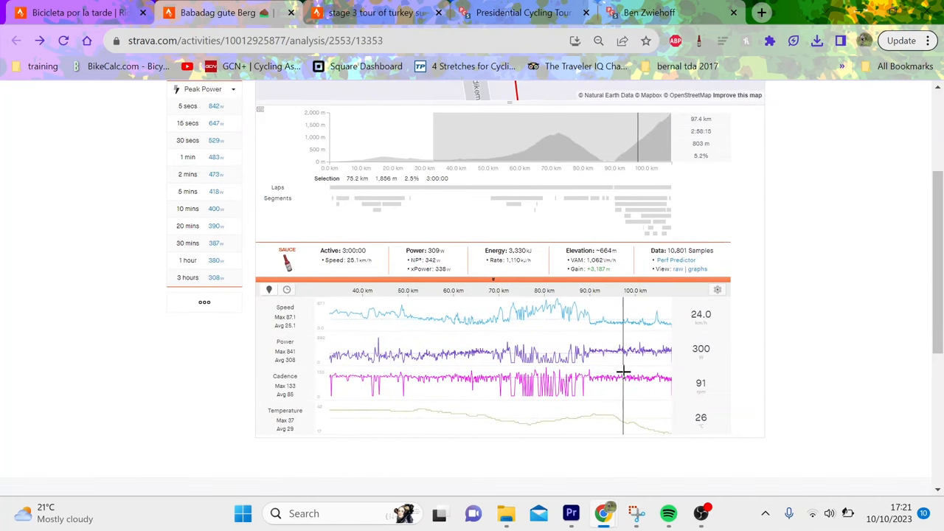
mouse_move(636, 365)
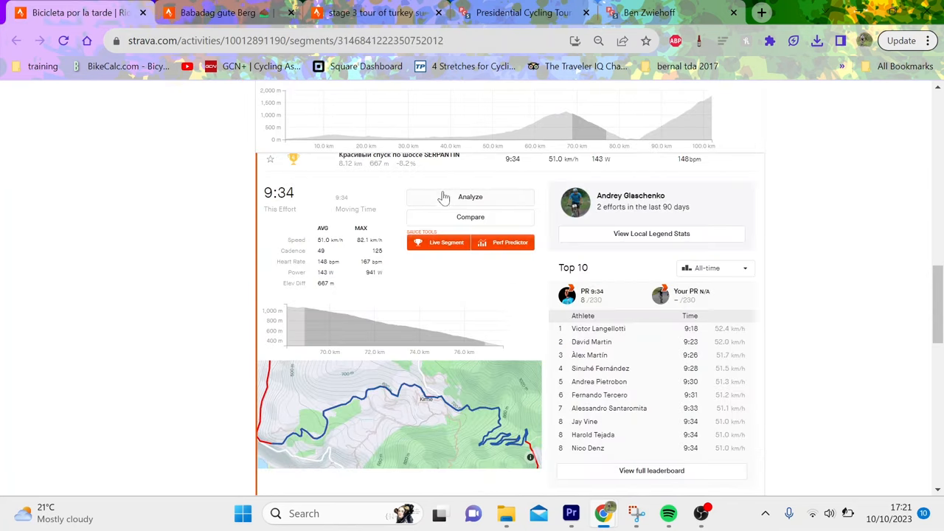
Analyse Tejada's SERPANTIN descent: 8.12 km at −8.2%, 9:34, 143 W average
click(470, 197)
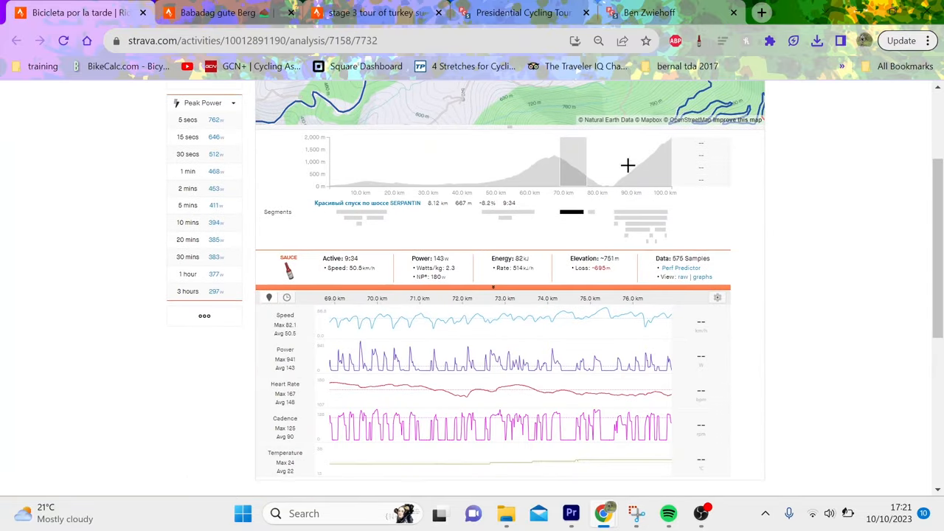
mouse_move(494, 156)
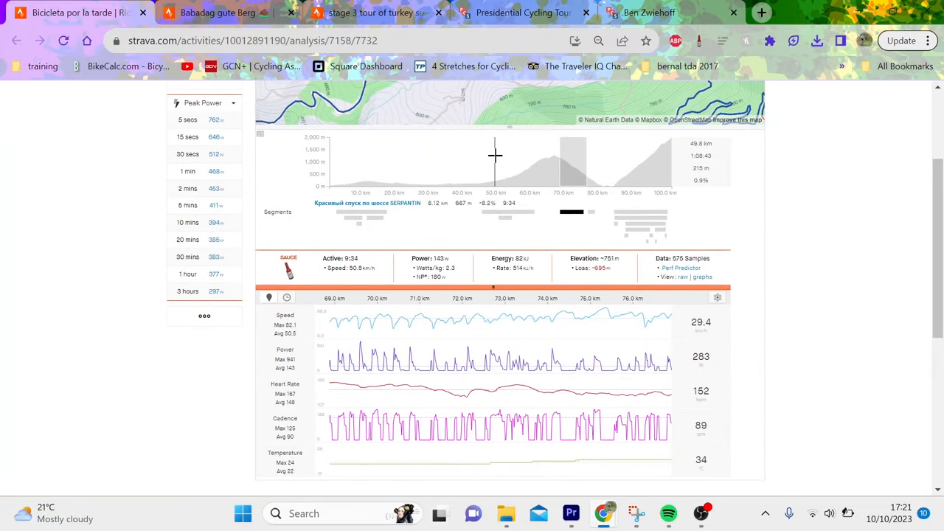
mouse_move(557, 333)
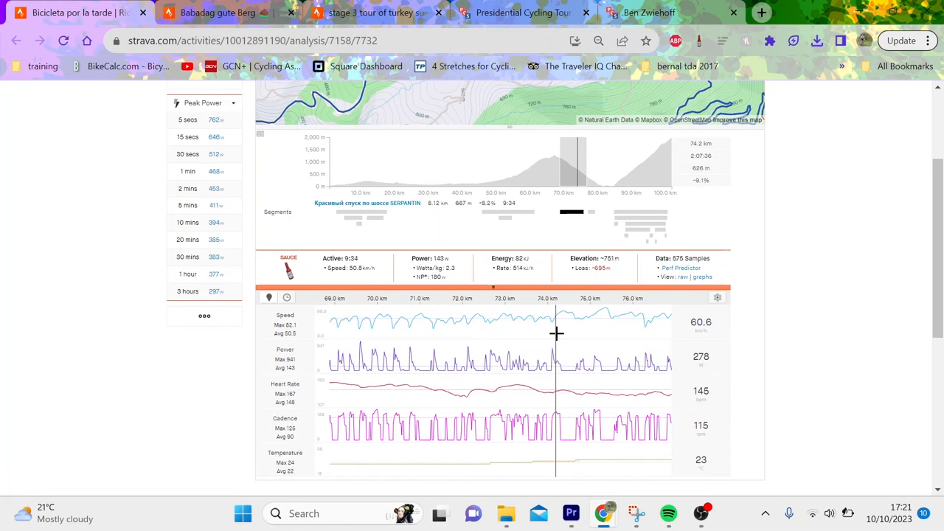
mouse_move(522, 333)
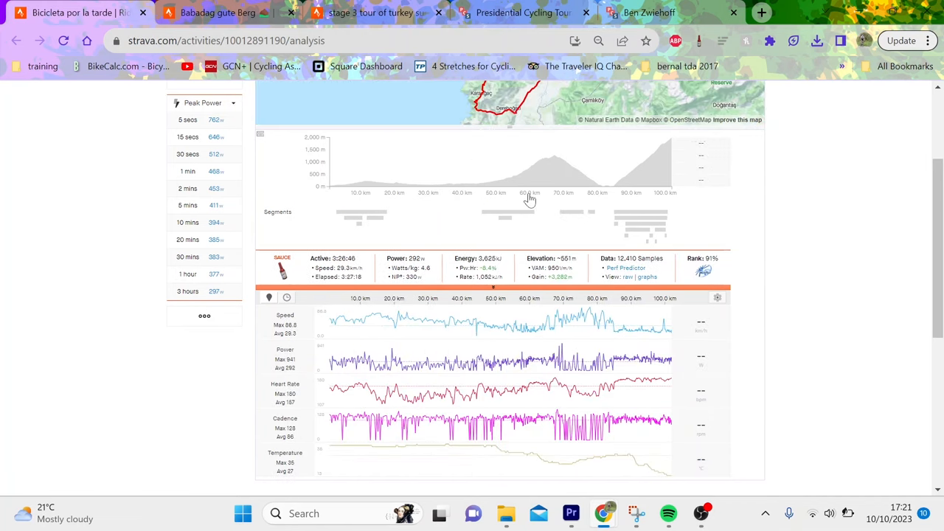
Select the final 44.9 km on Strava (334 W), then return to the stage 3 results
click(505, 216)
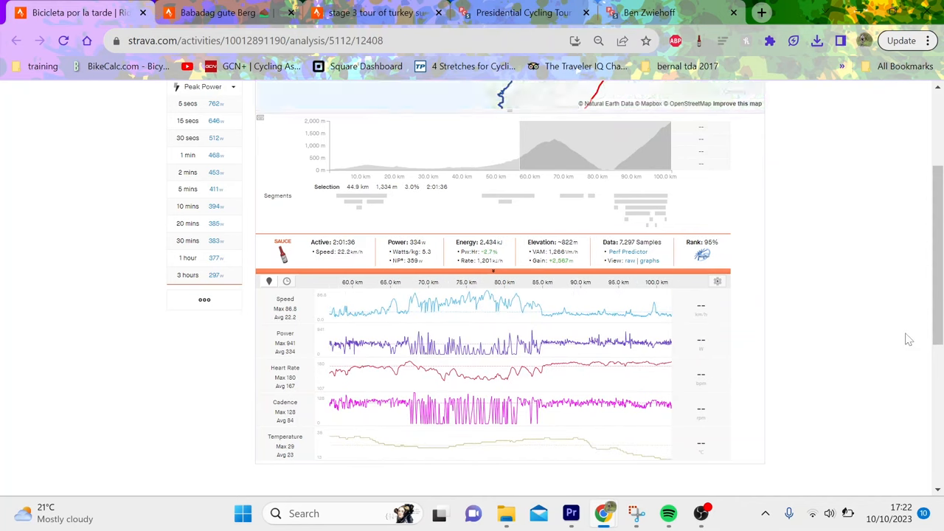
mouse_move(489, 296)
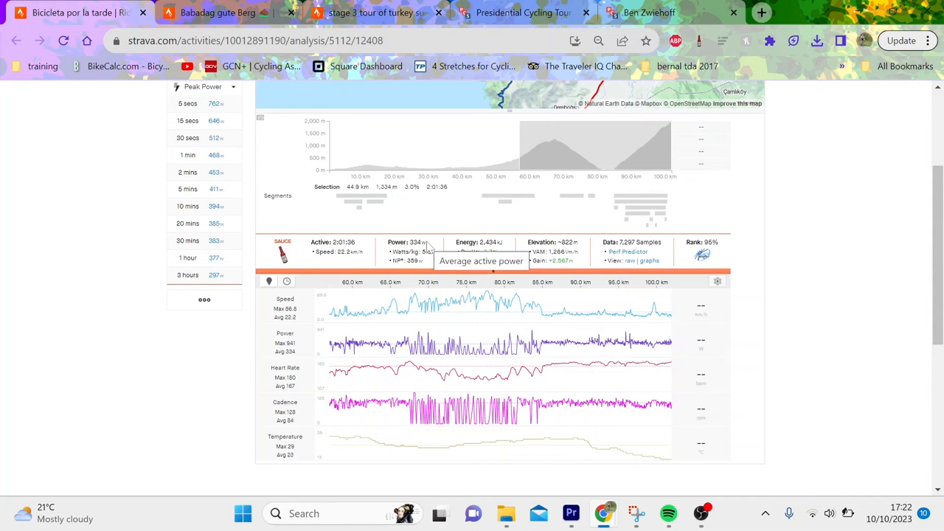
mouse_move(492, 293)
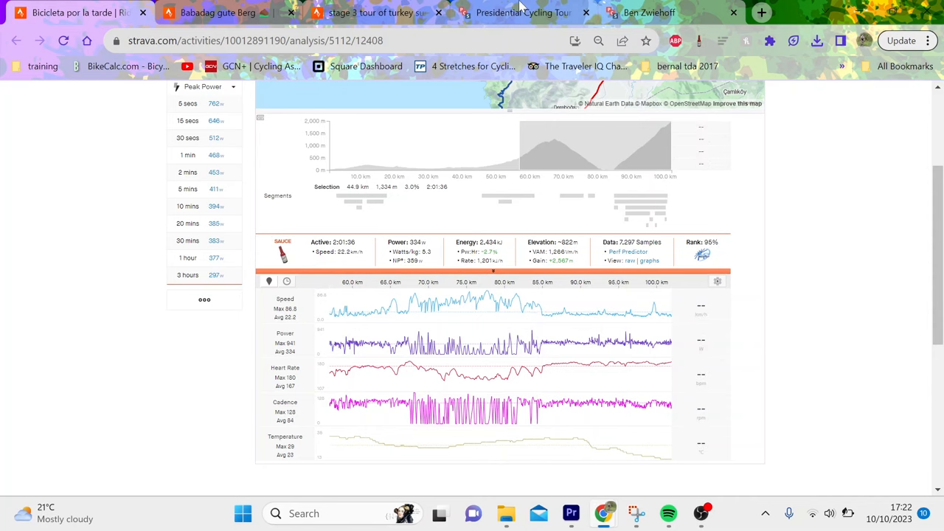
mouse_move(649, 13)
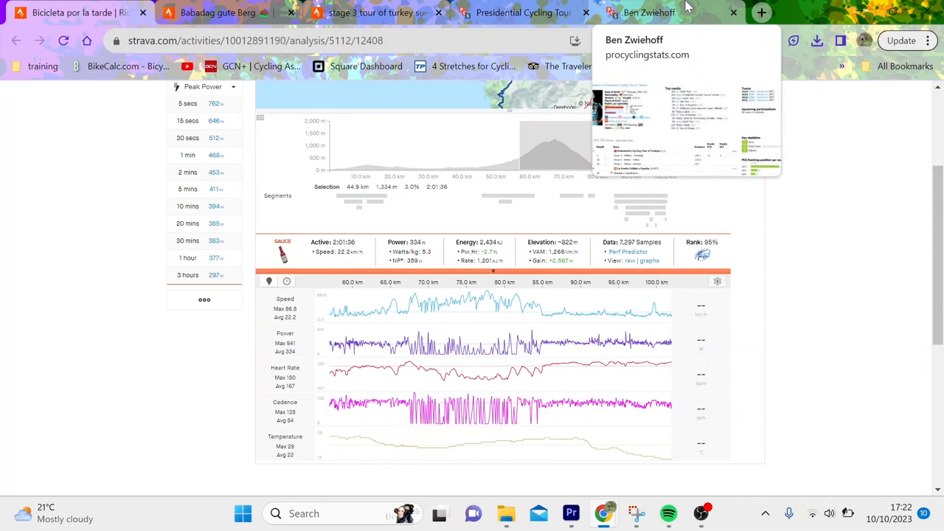
click(516, 13)
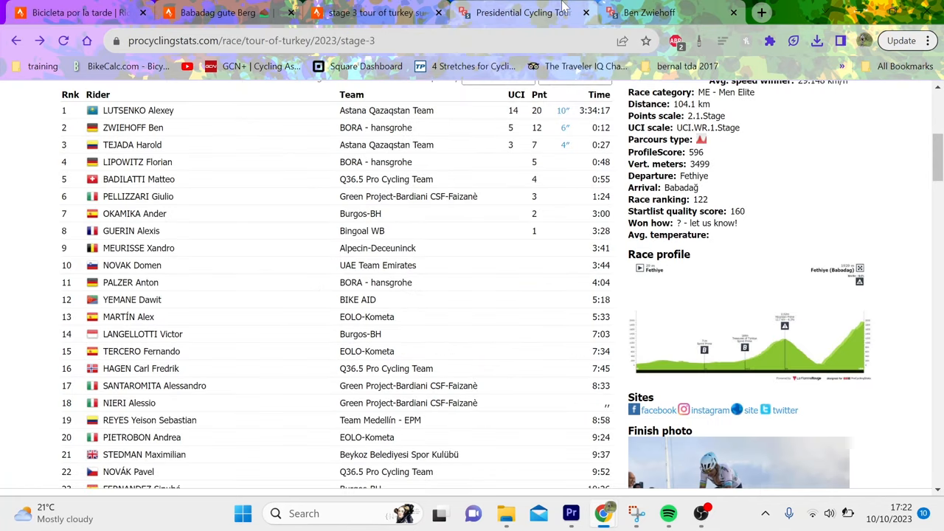
mouse_move(615, 251)
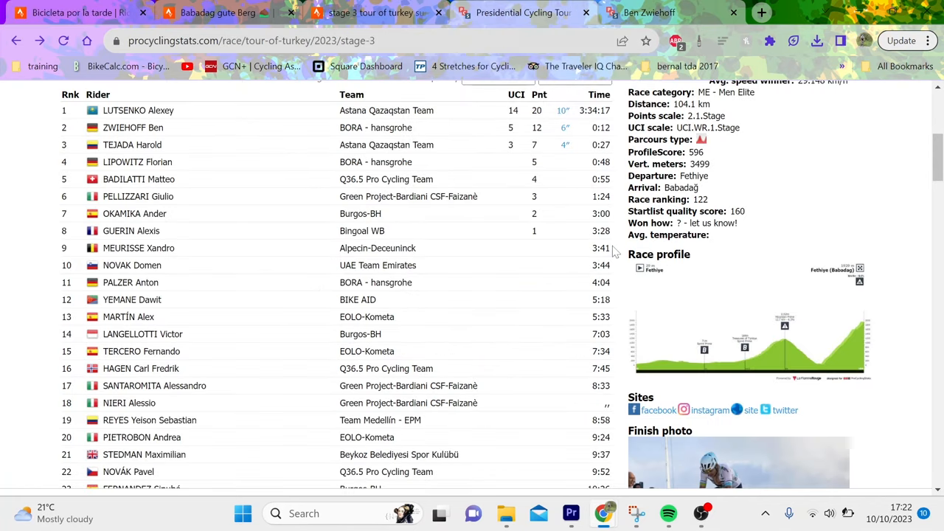